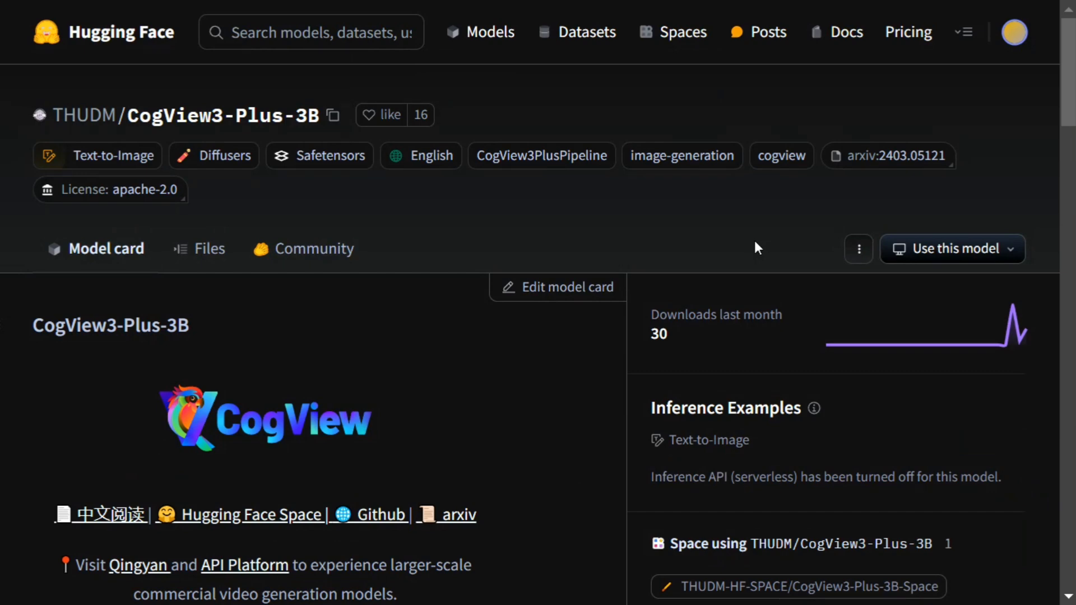
{"action": "mouse_move", "coordinate": [284, 304]}
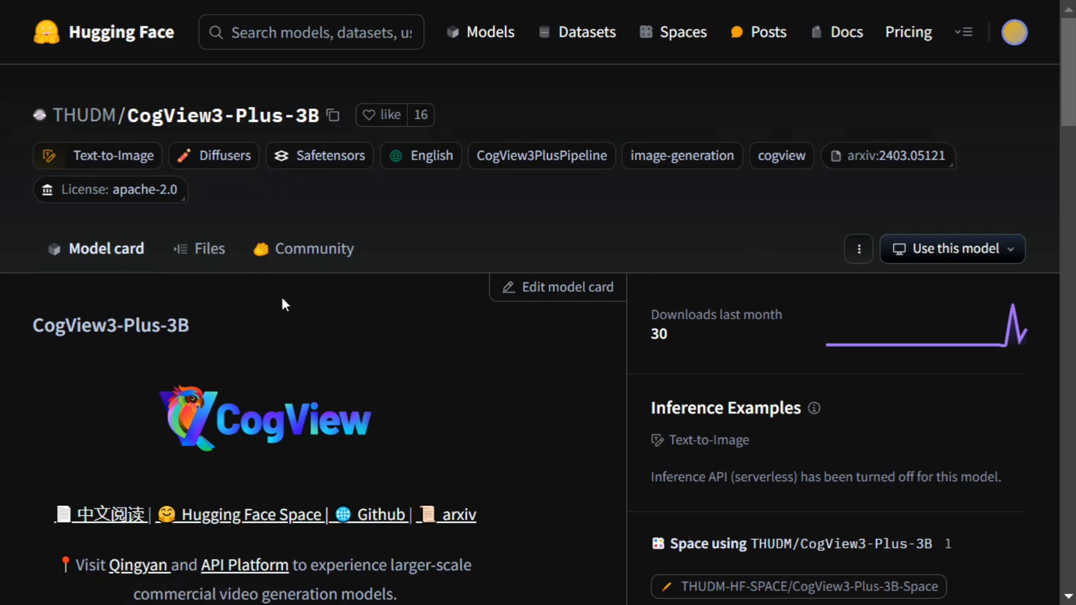
{"action": "mouse_move", "coordinate": [280, 294]}
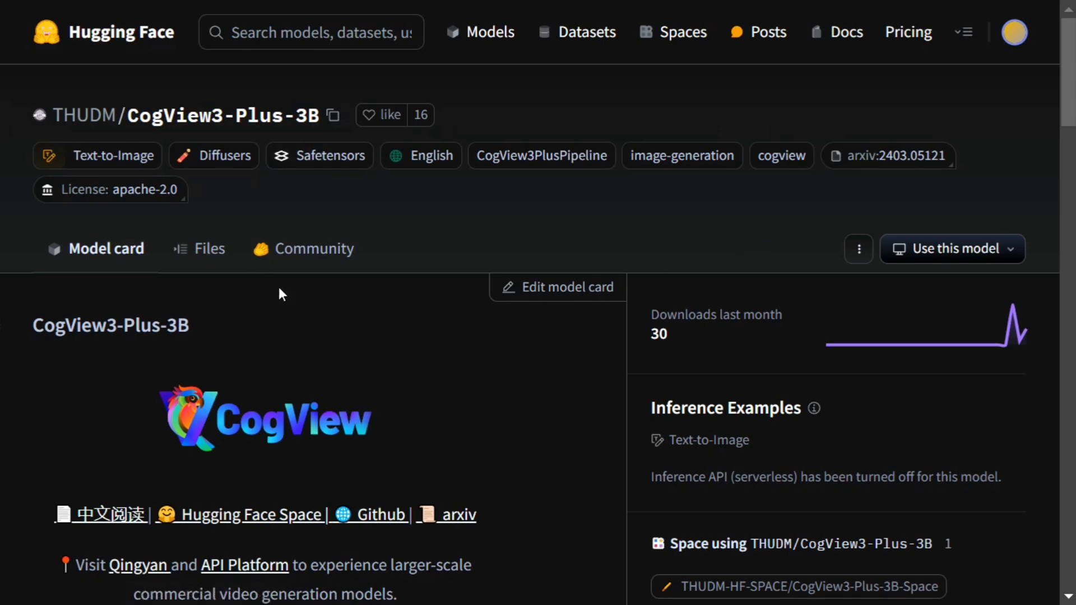
{"action": "mouse_move", "coordinate": [278, 290]}
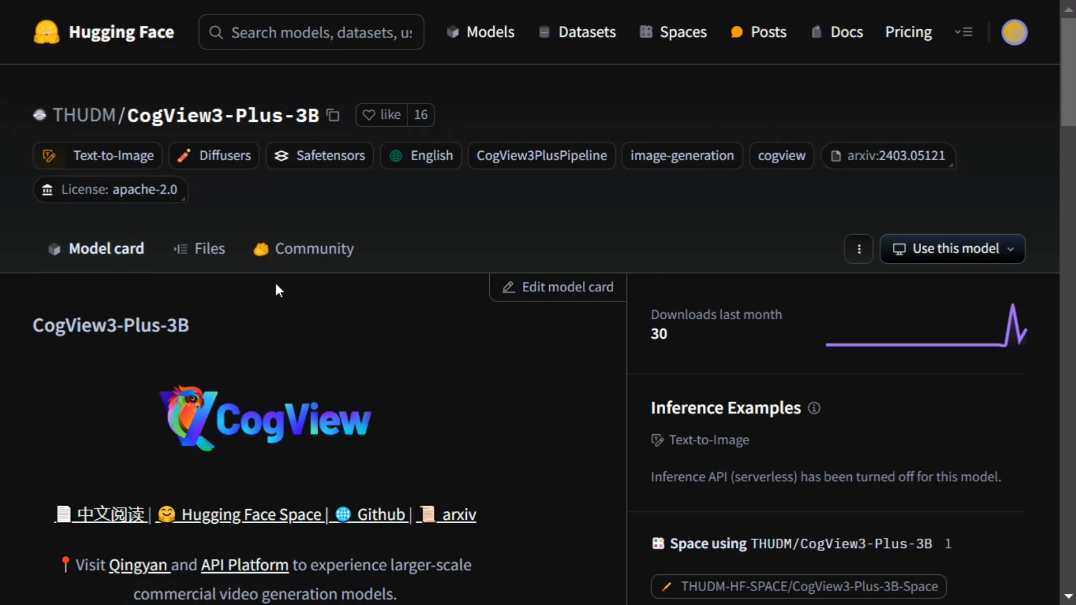
Browse down the Hugging Face page before searching for the model
{"action": "scroll", "scroll_direction": "down", "scroll_amount": 3}
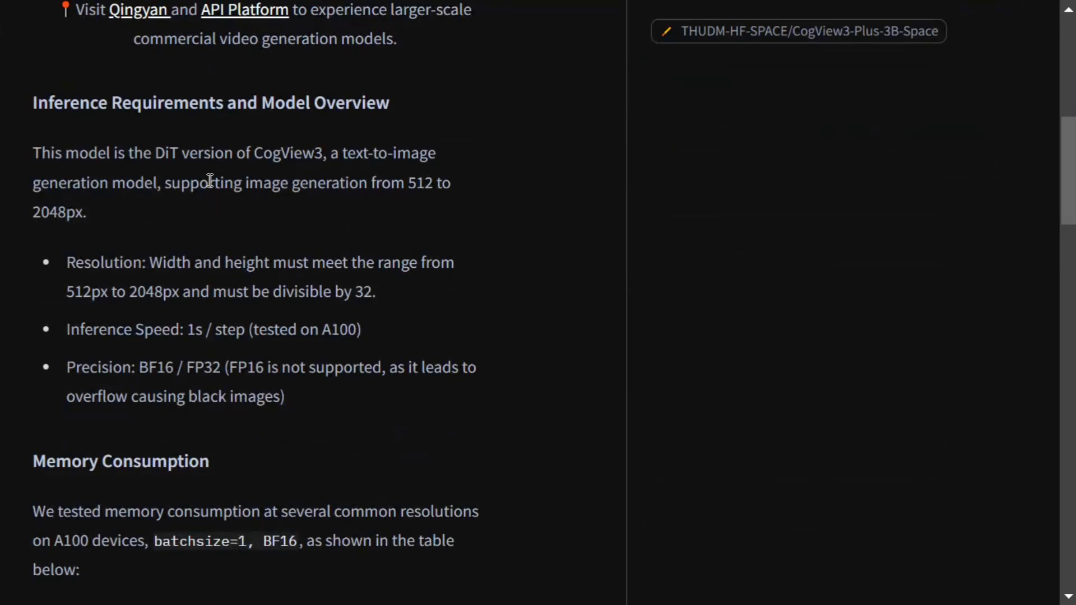
{"action": "mouse_move", "coordinate": [225, 178]}
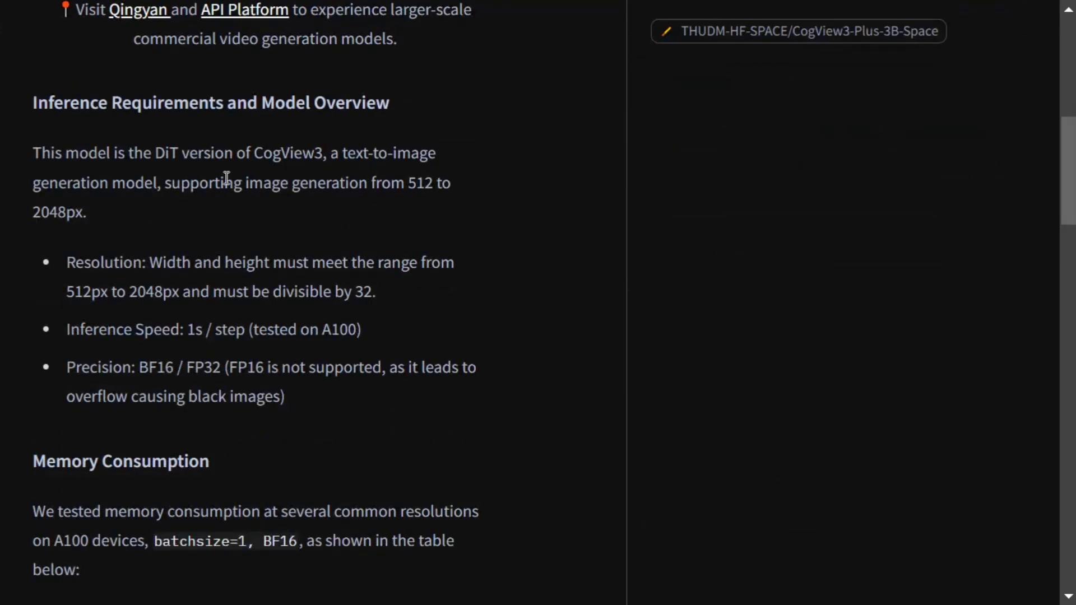
{"action": "mouse_move", "coordinate": [124, 203]}
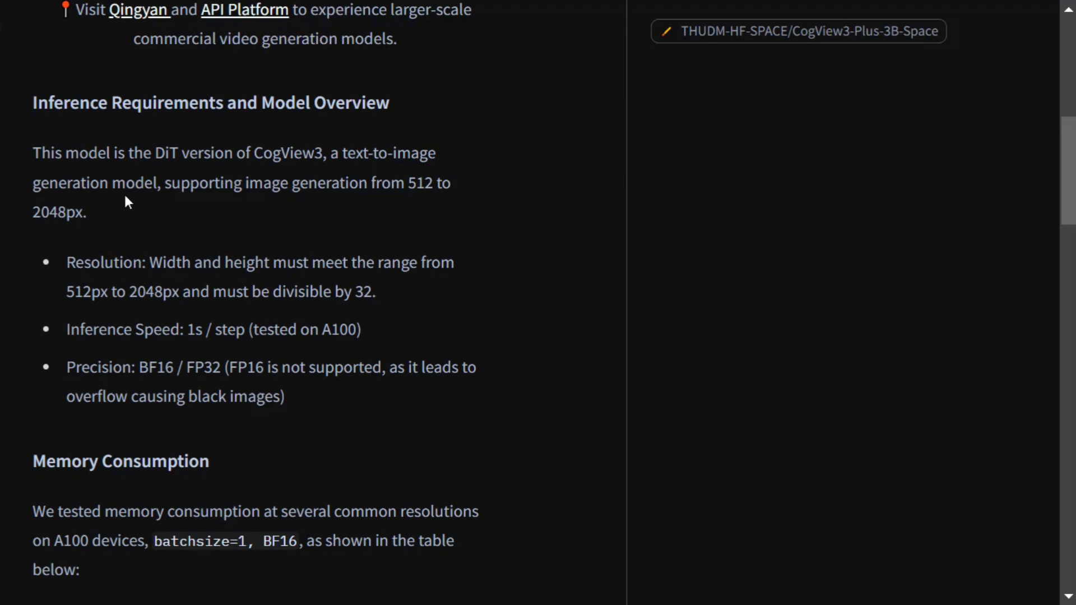
{"action": "mouse_move", "coordinate": [119, 204]}
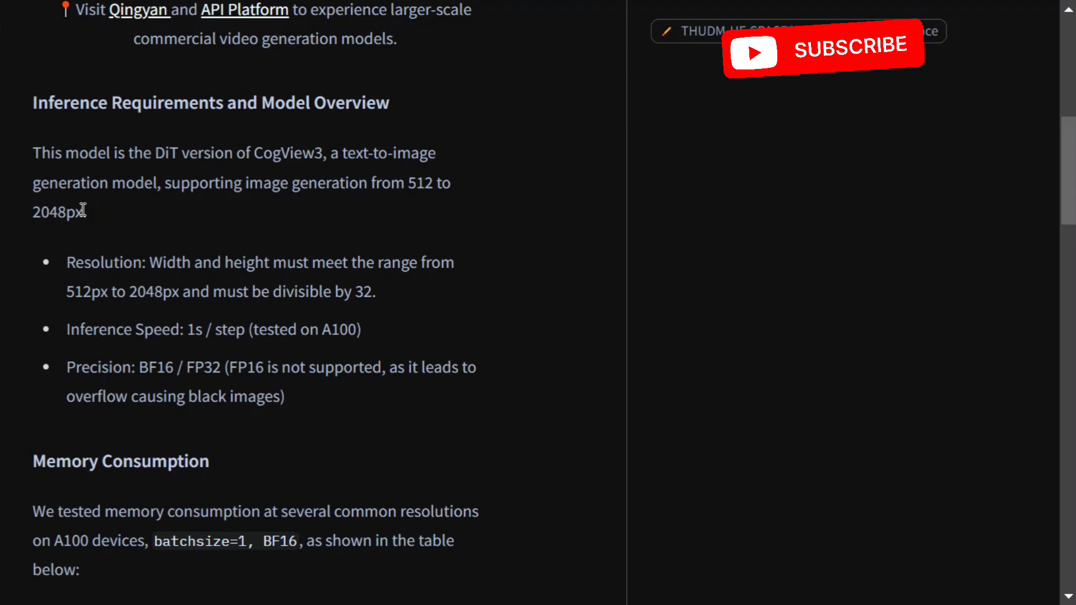
{"action": "double_click", "coordinate": [56, 213]}
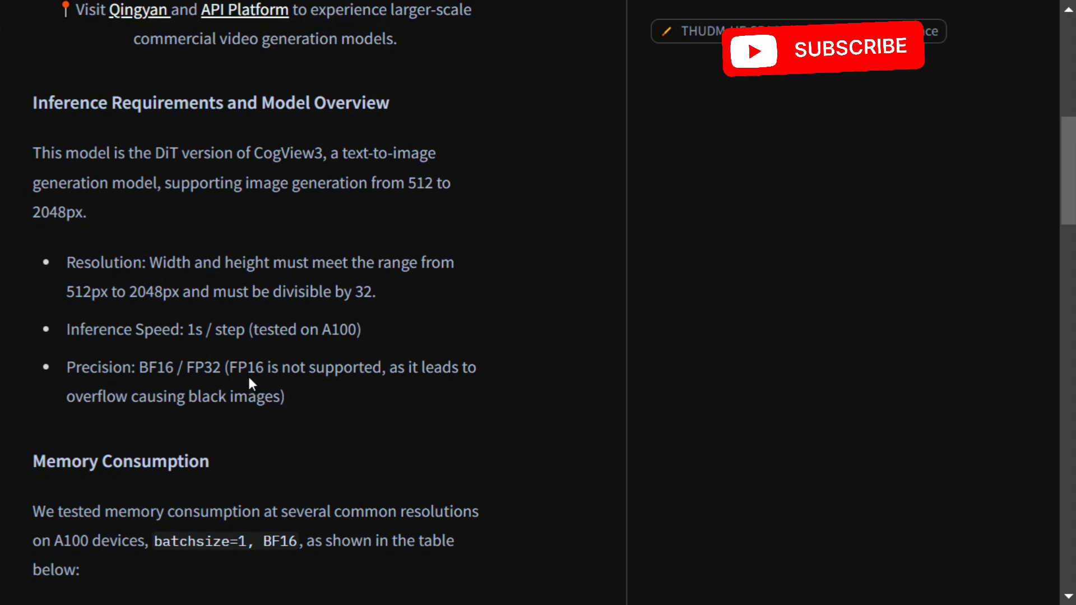
{"action": "scroll", "scroll_direction": "down", "scroll_amount": 3}
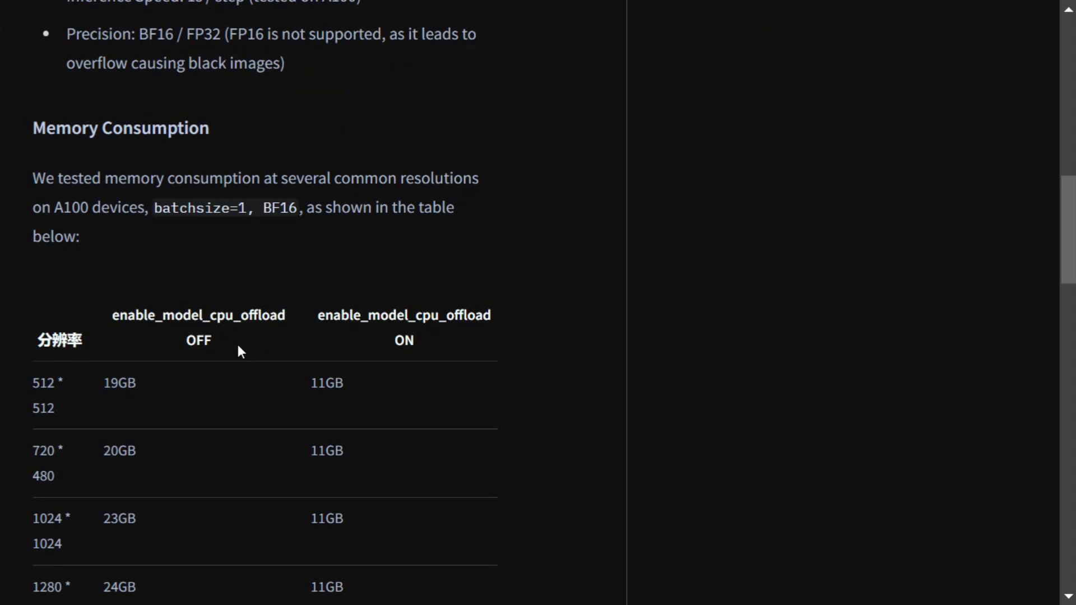
{"action": "mouse_move", "coordinate": [246, 335]}
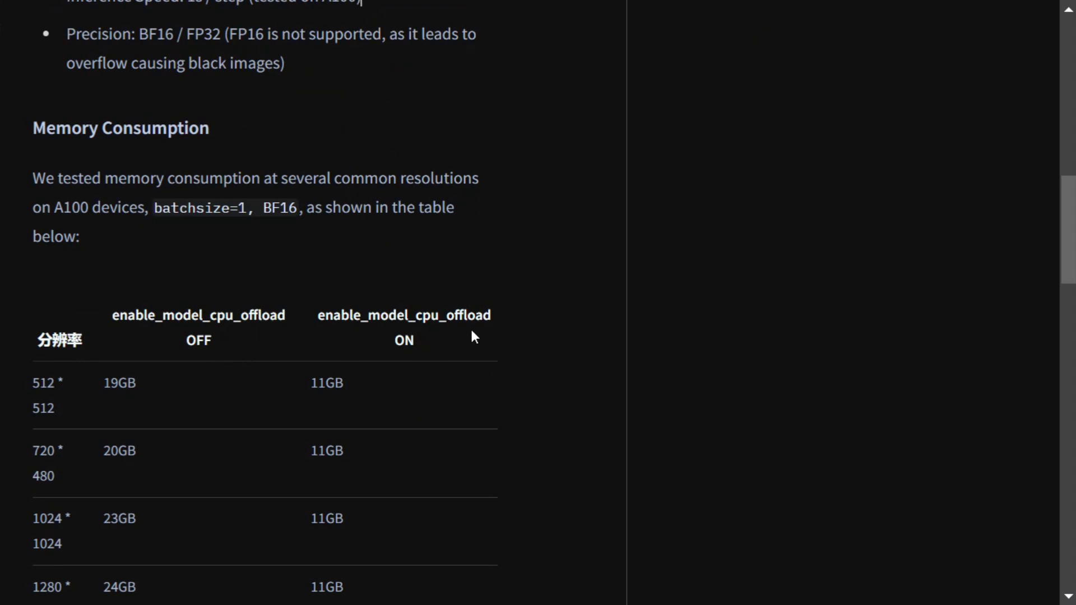
{"action": "scroll", "scroll_direction": "down", "scroll_amount": 3}
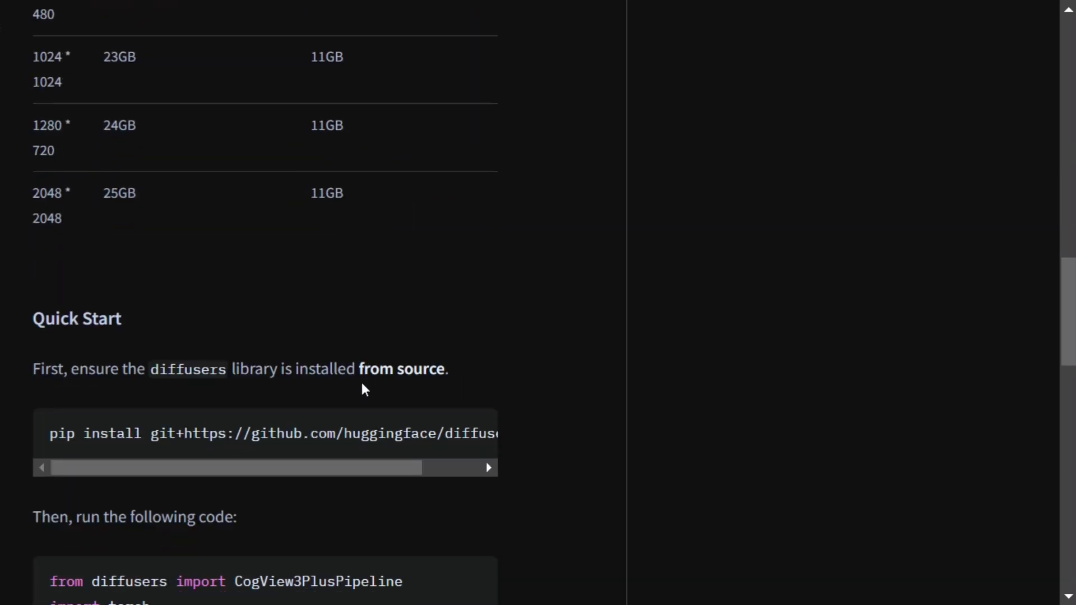
{"action": "scroll", "scroll_direction": "down", "scroll_amount": 3}
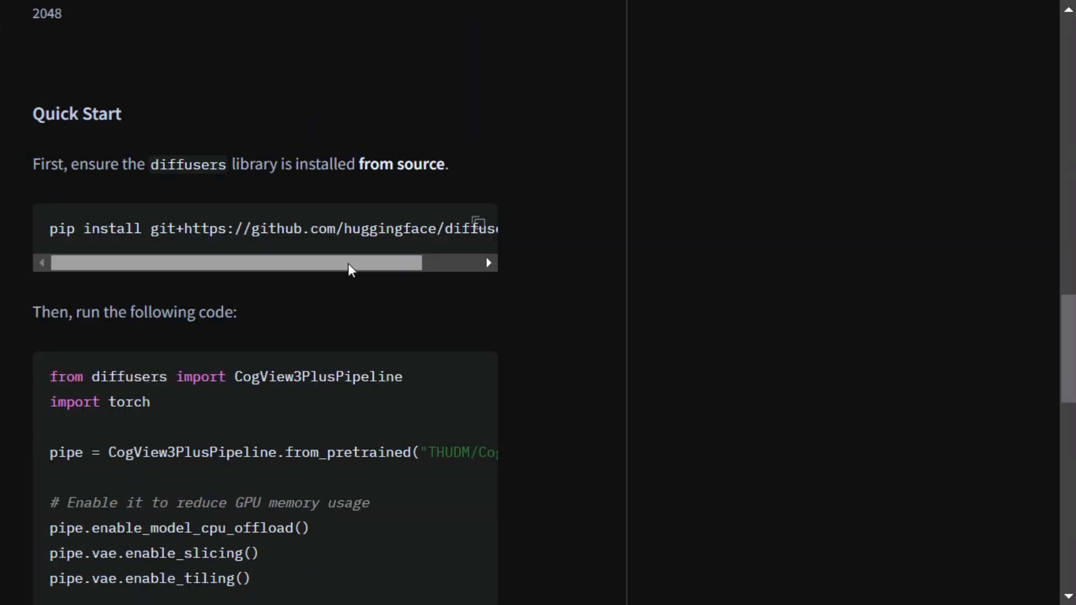
{"action": "mouse_move", "coordinate": [310, 305]}
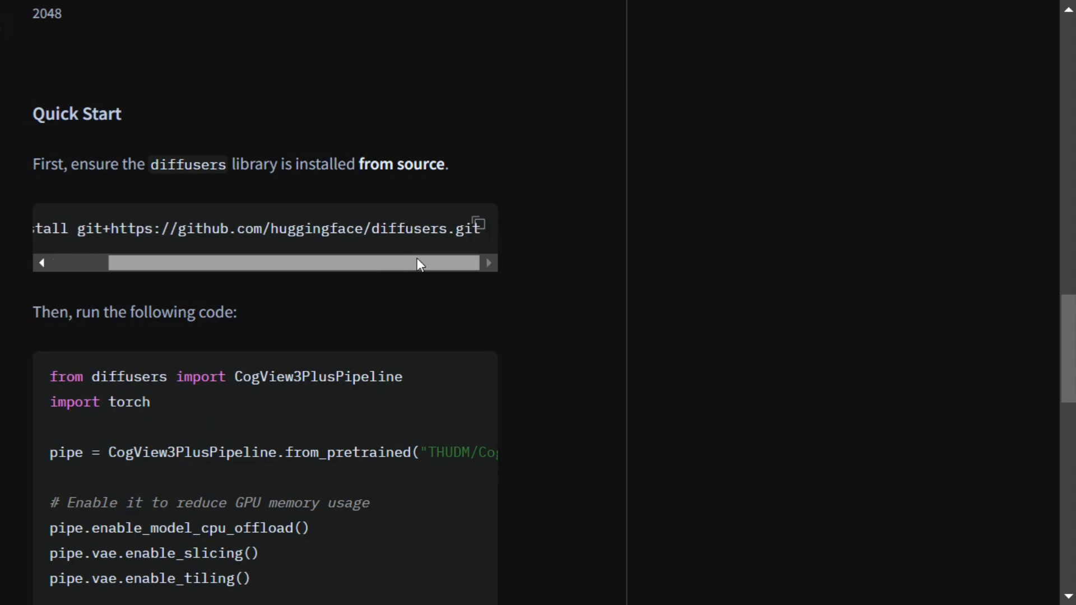
{"action": "left_click_drag", "start_coordinate": [418, 263], "coordinate": [309, 274]}
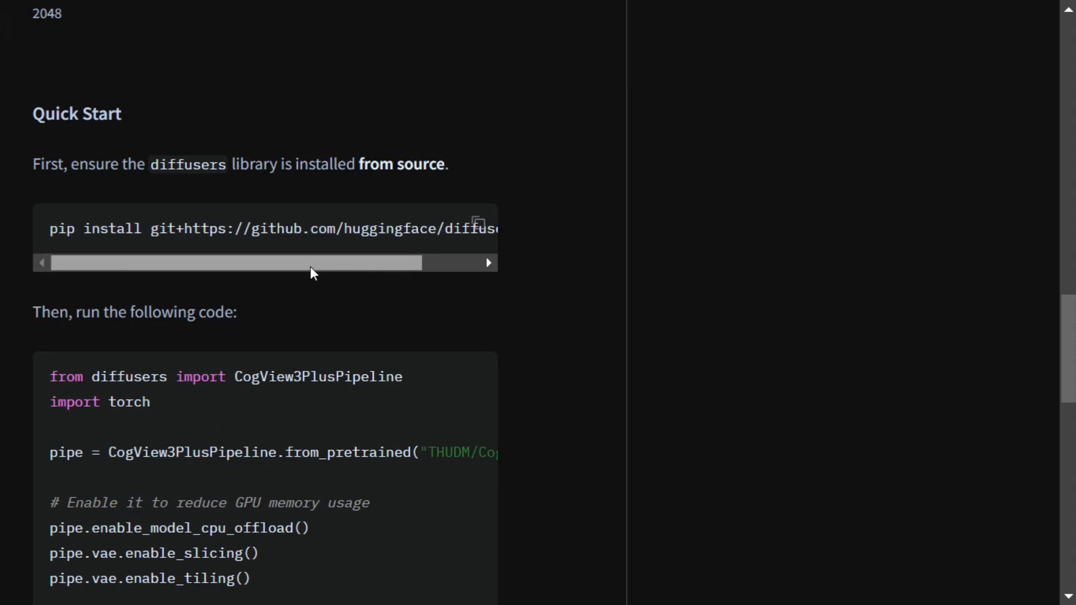
{"action": "scroll", "scroll_direction": "down", "scroll_amount": 3}
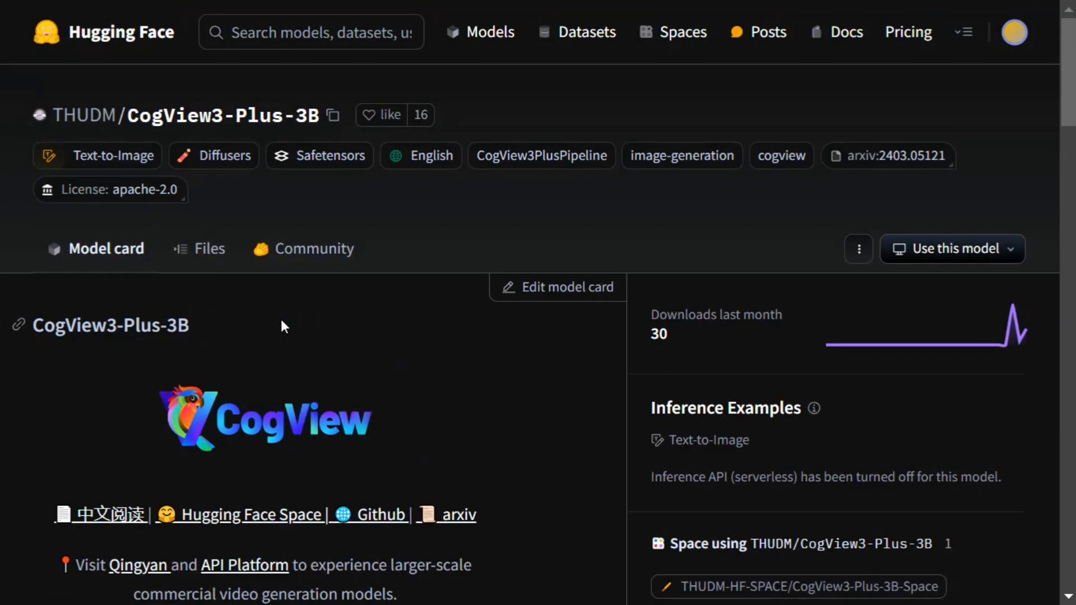
Search the hub for 'cogview3' and open the THUDM-HF-SPACE CogView3-Plus-3B-Space demo
{"action": "left_click", "coordinate": [327, 32]}
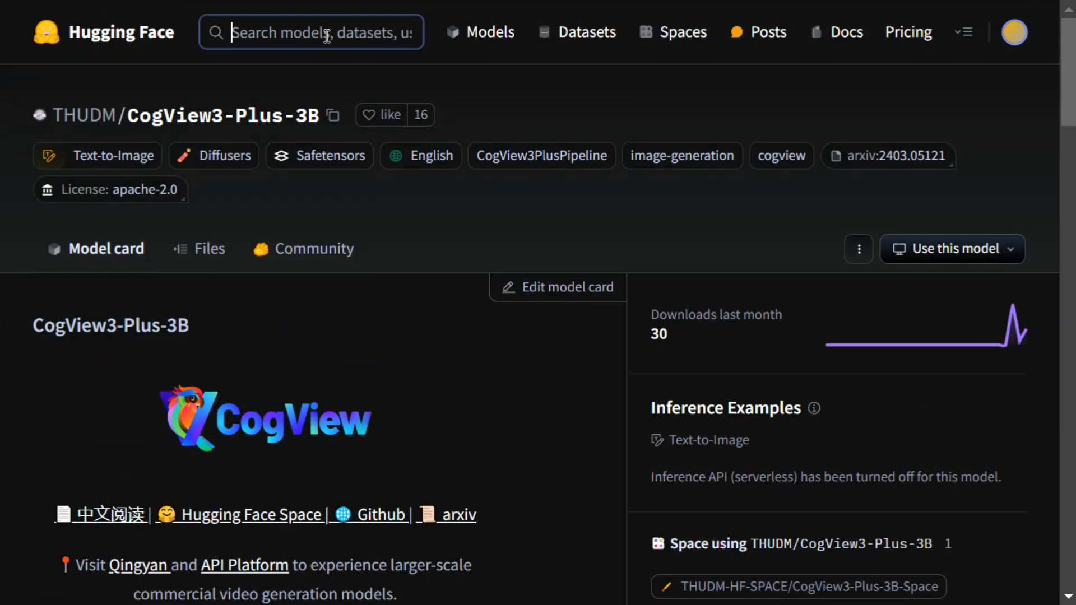
{"action": "left_click", "coordinate": [324, 32]}
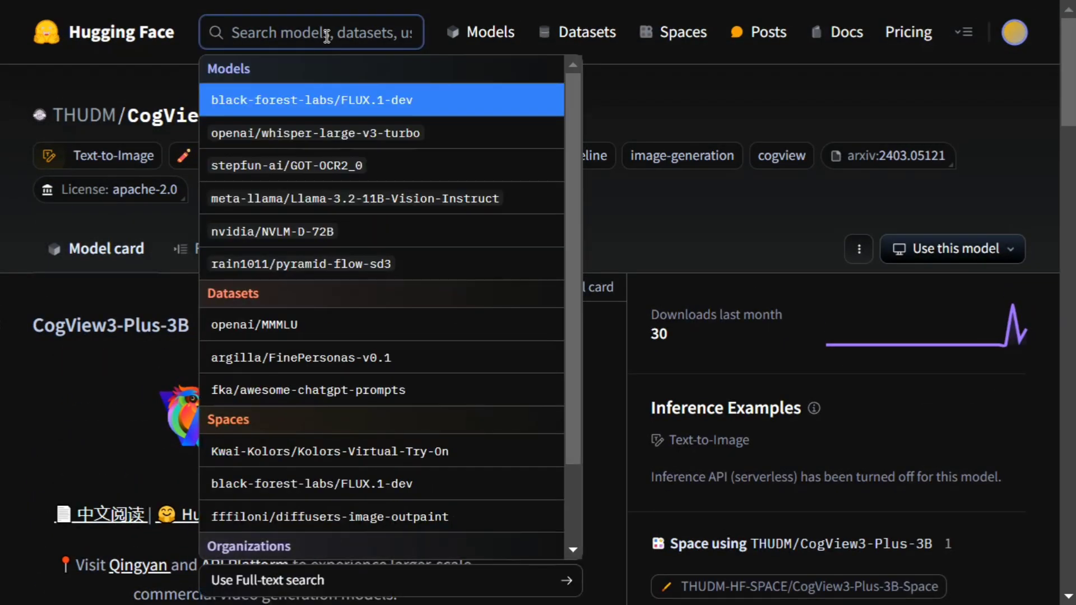
{"action": "type", "text": "cogvid"}
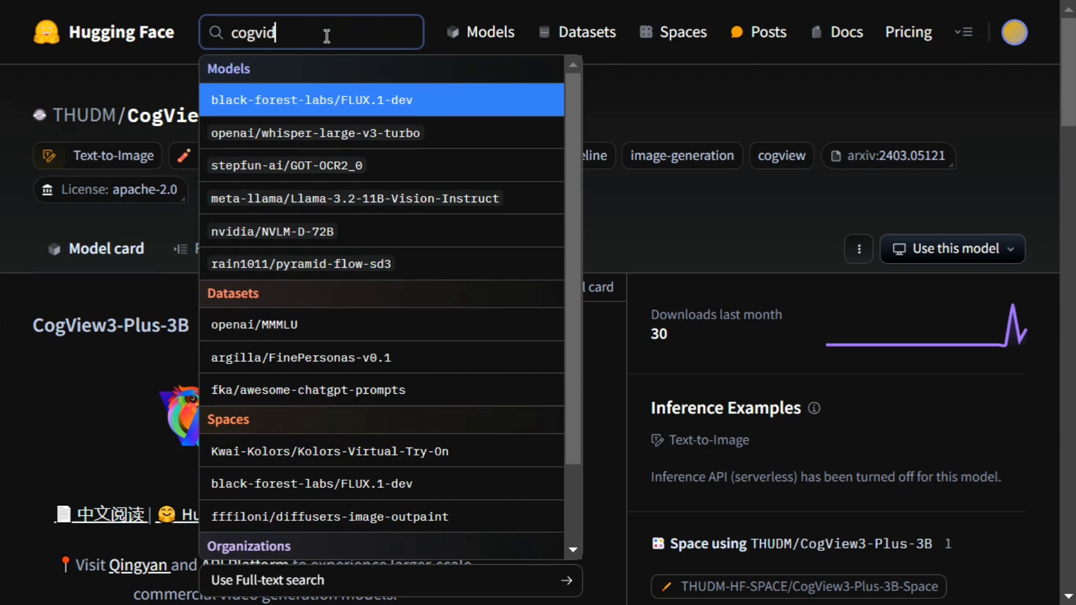
{"action": "key", "text": "Backspace"}
{"action": "type", "text": "ew3"}
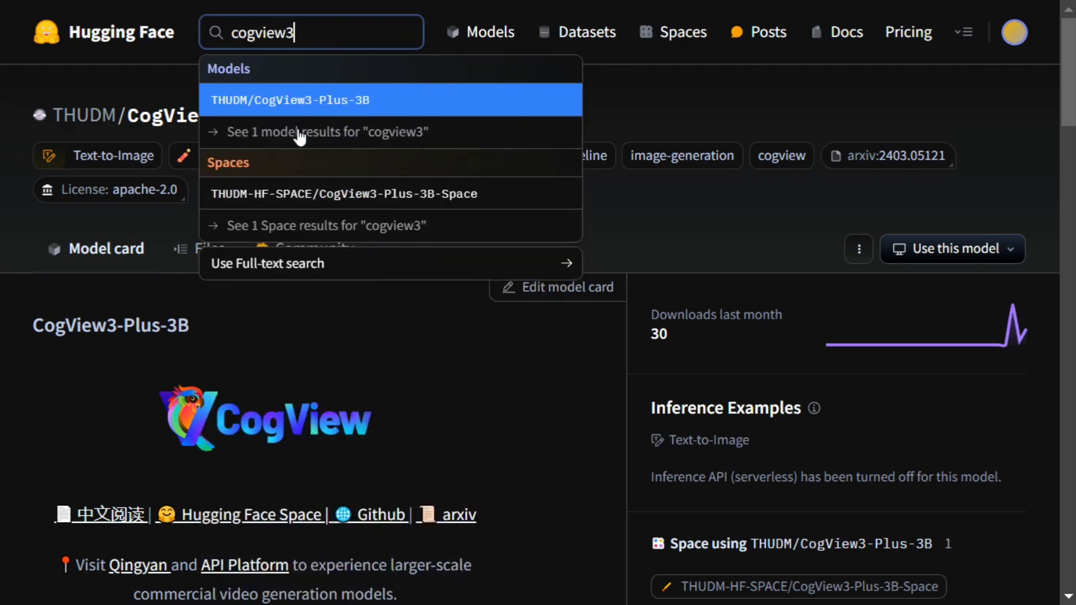
{"action": "left_click", "coordinate": [341, 193]}
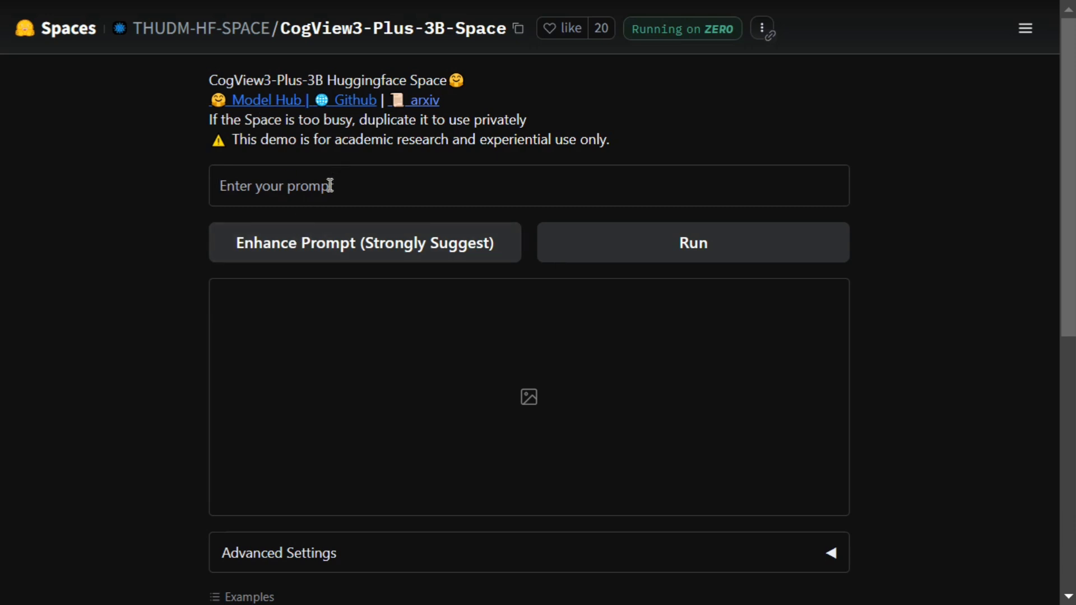
Enter the prompt 'Kids playing football in milkyway' in the Space's prompt field
{"action": "type", "text": "K"}
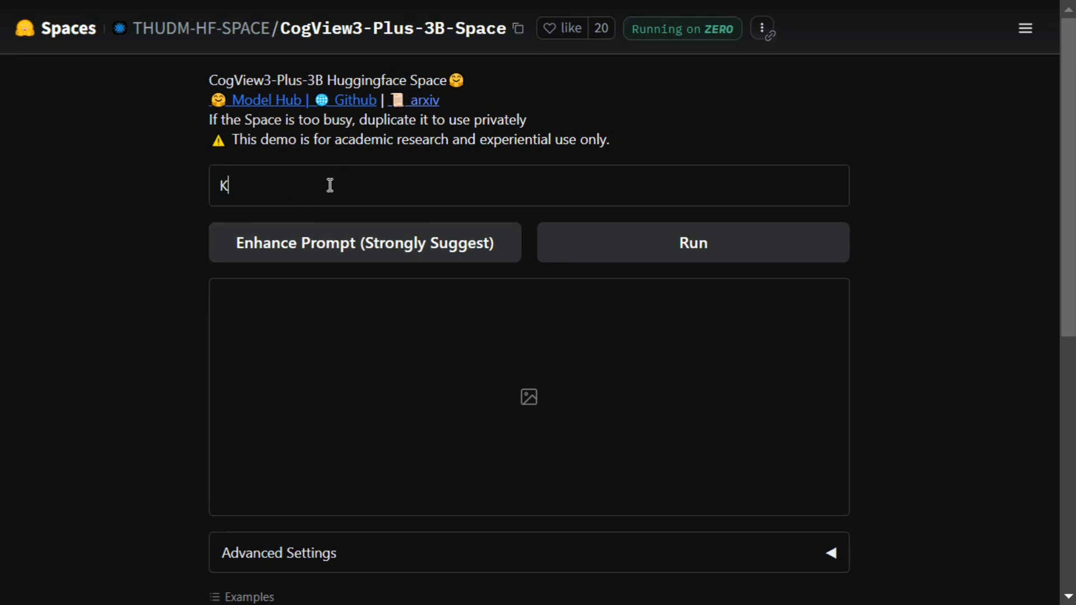
{"action": "type", "text": "ids playing football in"}
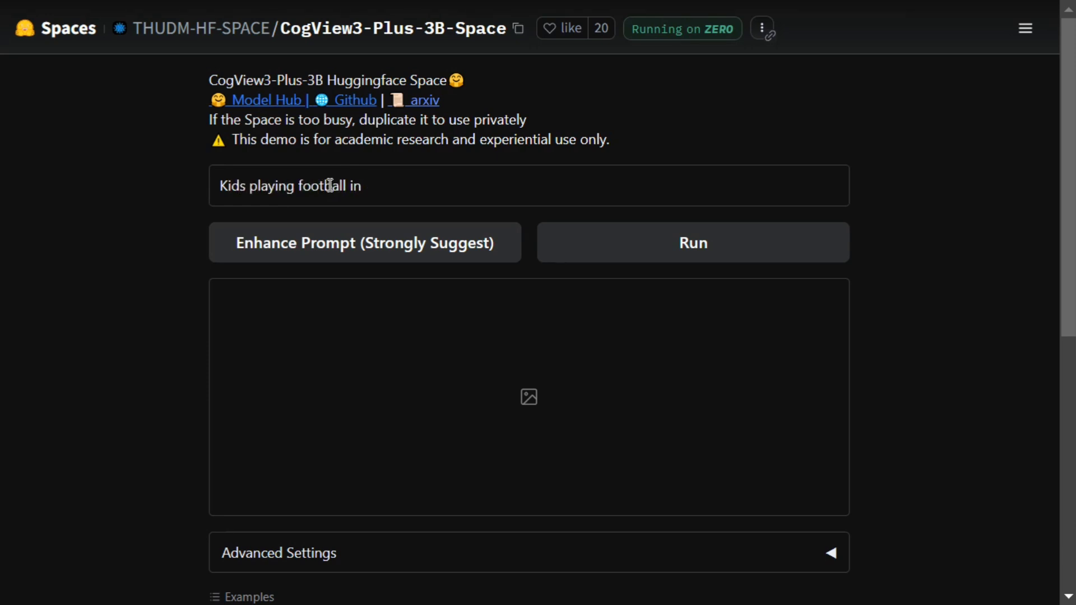
{"action": "type", "text": "m"}
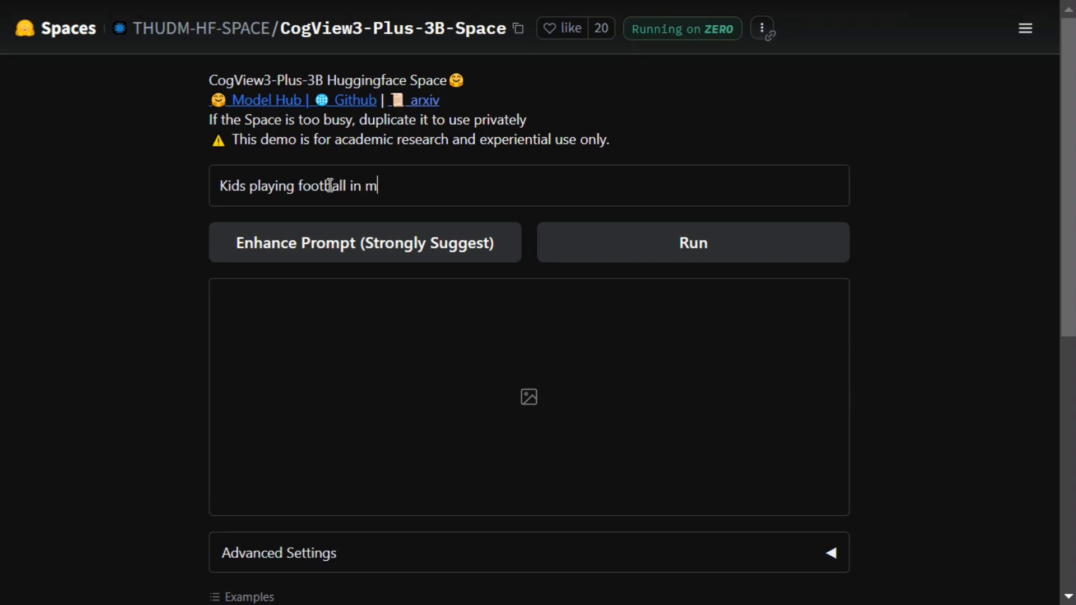
{"action": "type", "text": "ilkyway"}
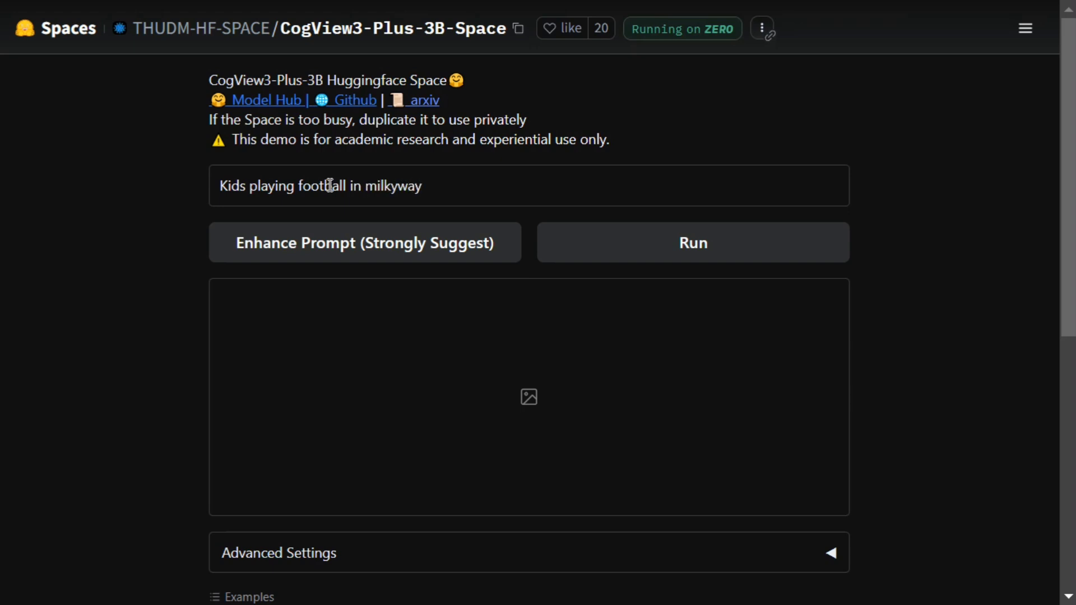
{"action": "mouse_move", "coordinate": [284, 254]}
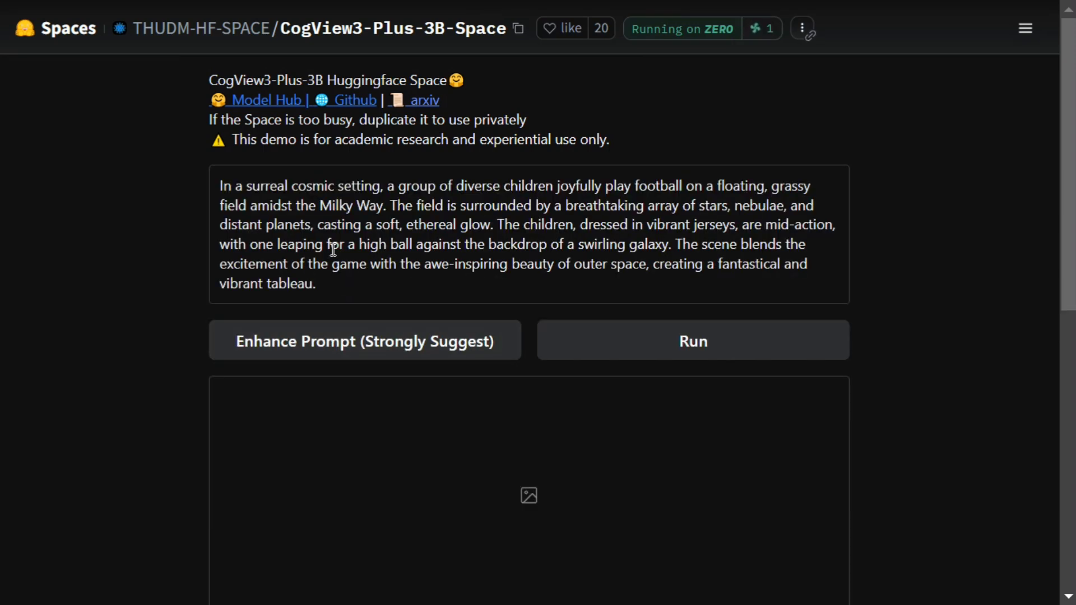
Run the enhanced galaxy football prompt and look over the resulting image of the kids
{"action": "left_click", "coordinate": [692, 341]}
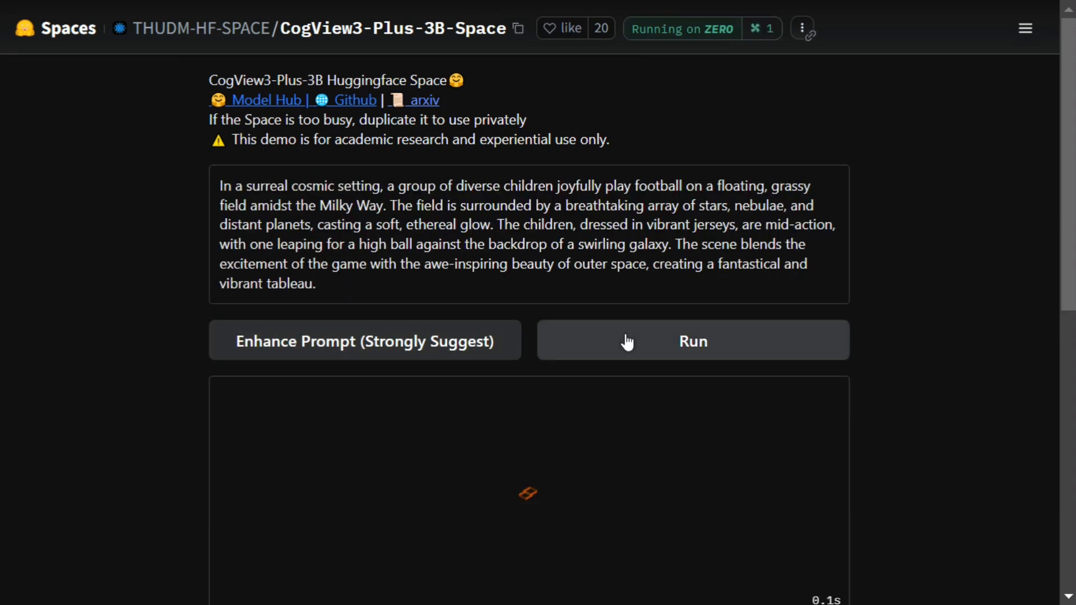
{"action": "left_click", "coordinate": [692, 340]}
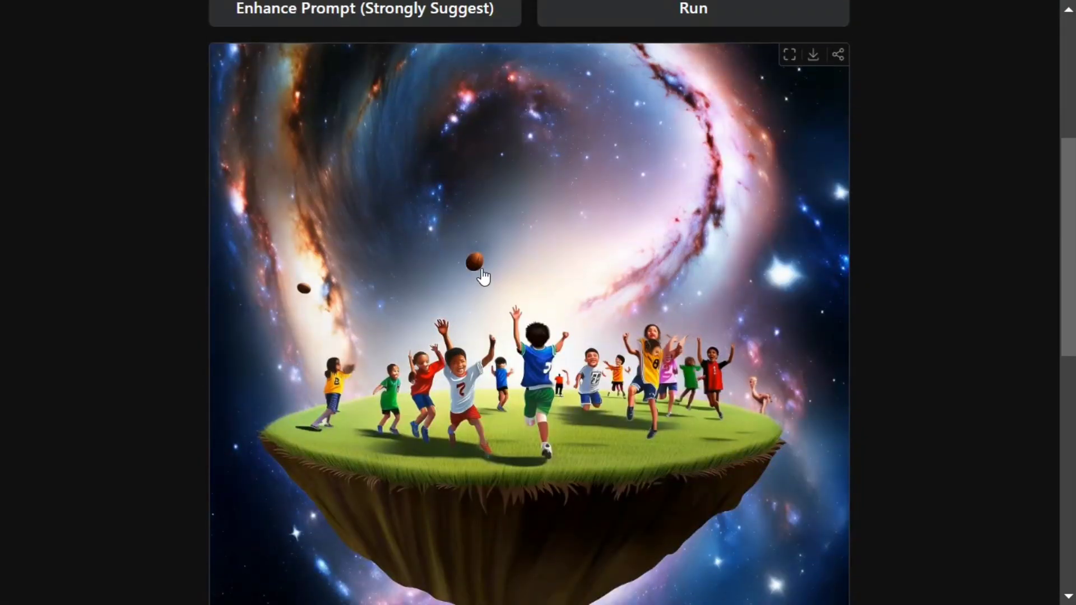
{"action": "mouse_move", "coordinate": [484, 280]}
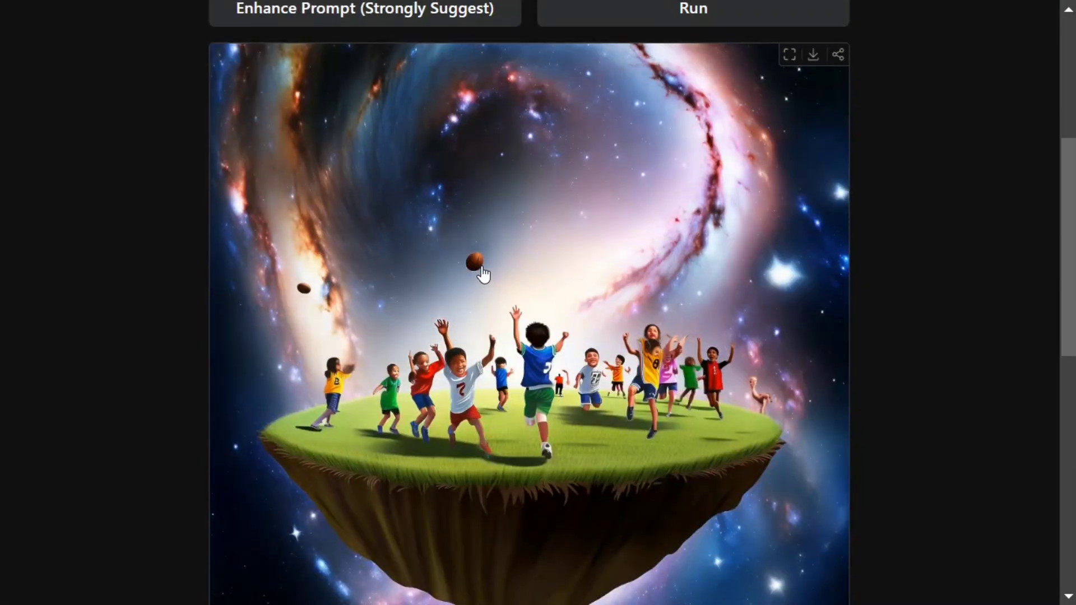
{"action": "mouse_move", "coordinate": [706, 379]}
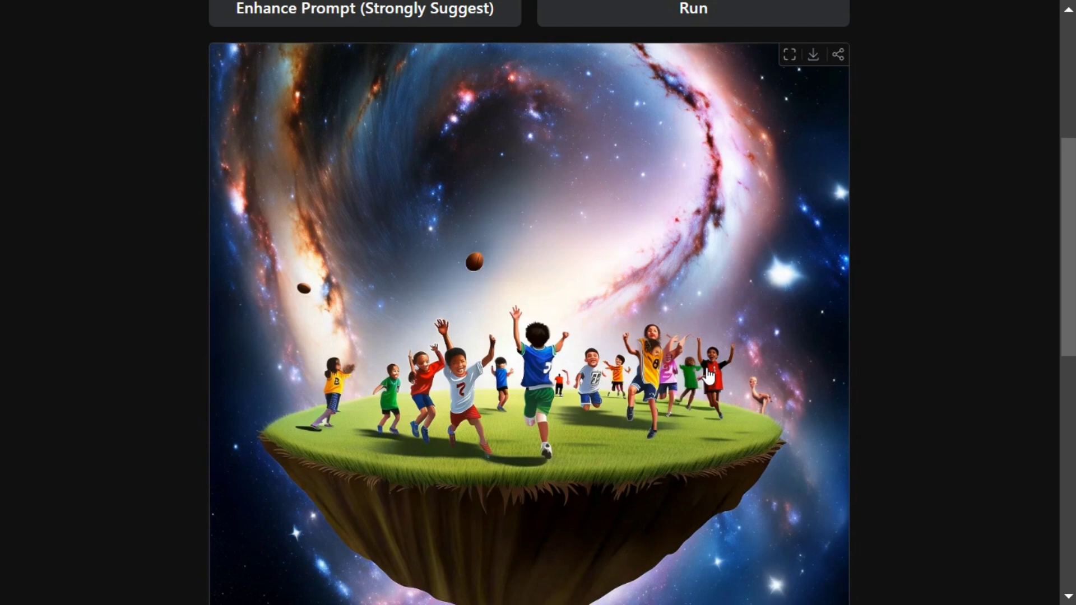
{"action": "mouse_move", "coordinate": [507, 400]}
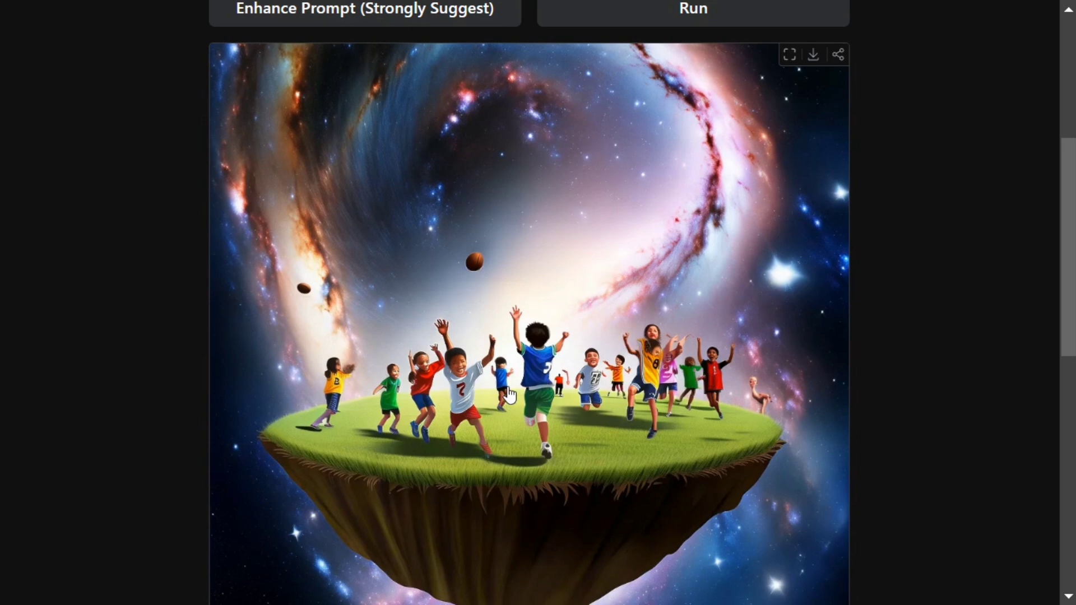
{"action": "scroll", "scroll_direction": "down", "scroll_amount": 3}
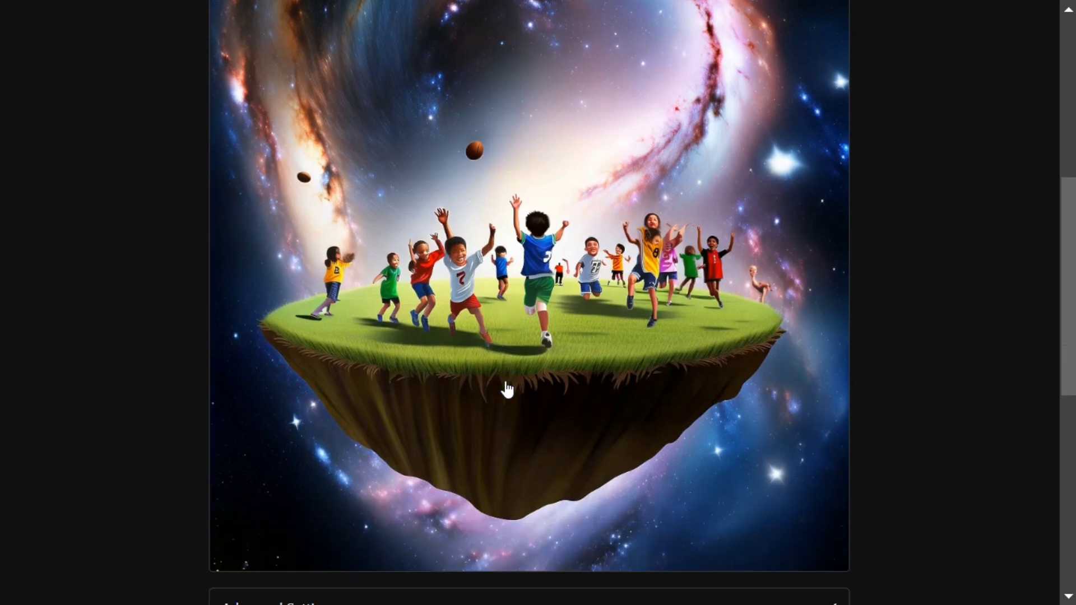
{"action": "scroll", "scroll_direction": "up", "scroll_amount": 3}
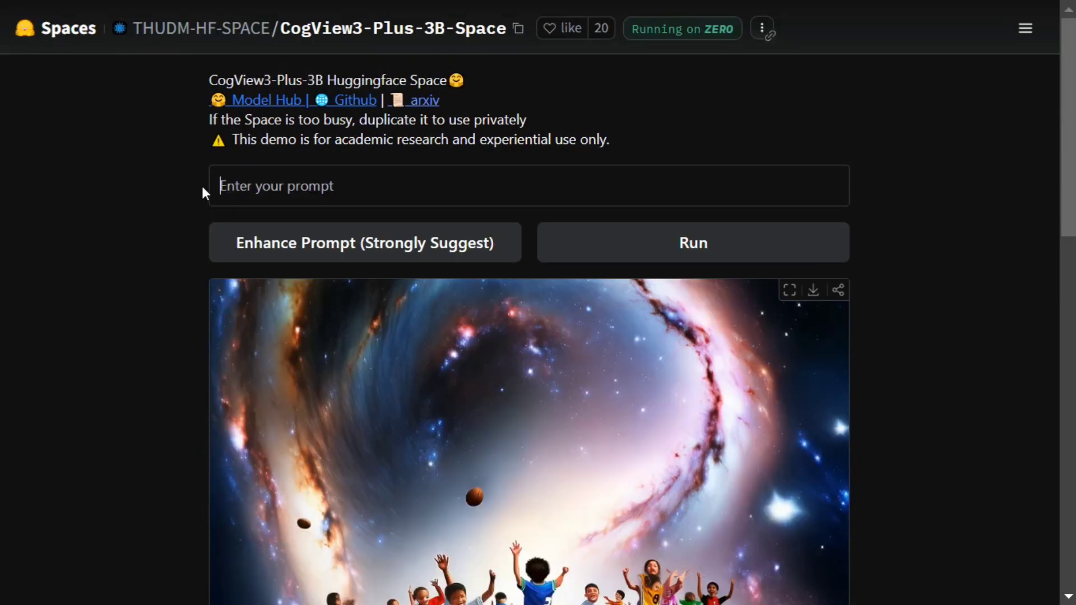
Enter 'Dinosaurs doing car race' and enhance it into a detailed prompt
{"action": "type", "text": "Dinosaurs"}
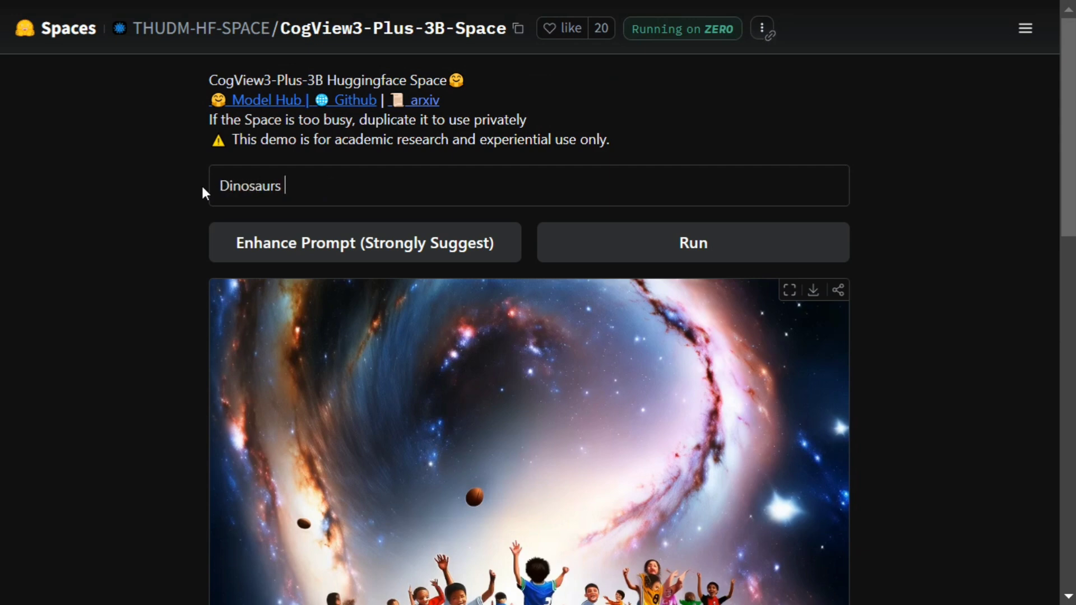
{"action": "type", "text": "d"}
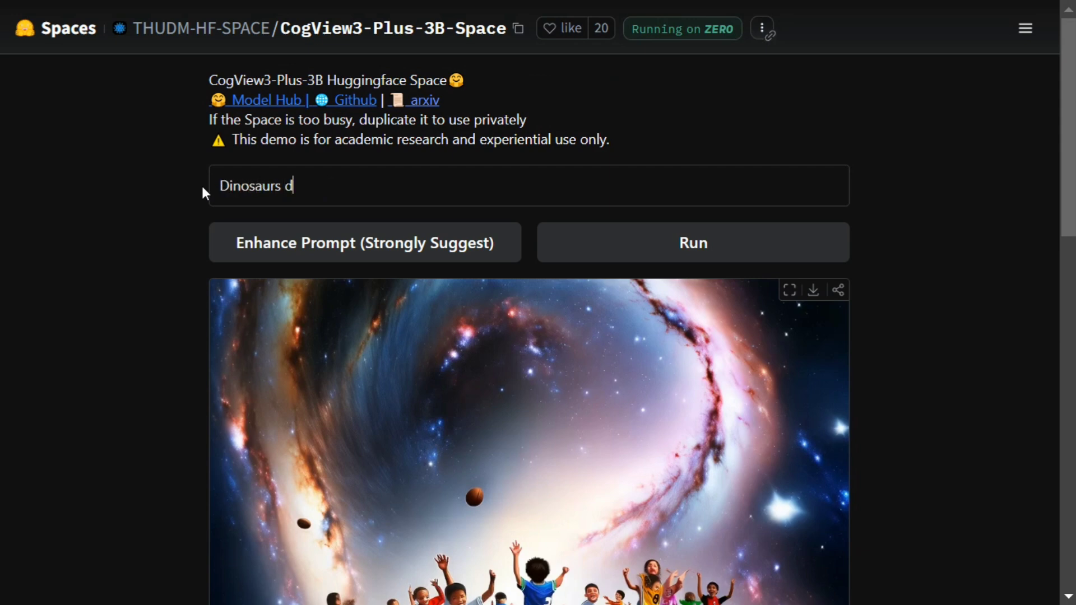
{"action": "type", "text": "oing car"}
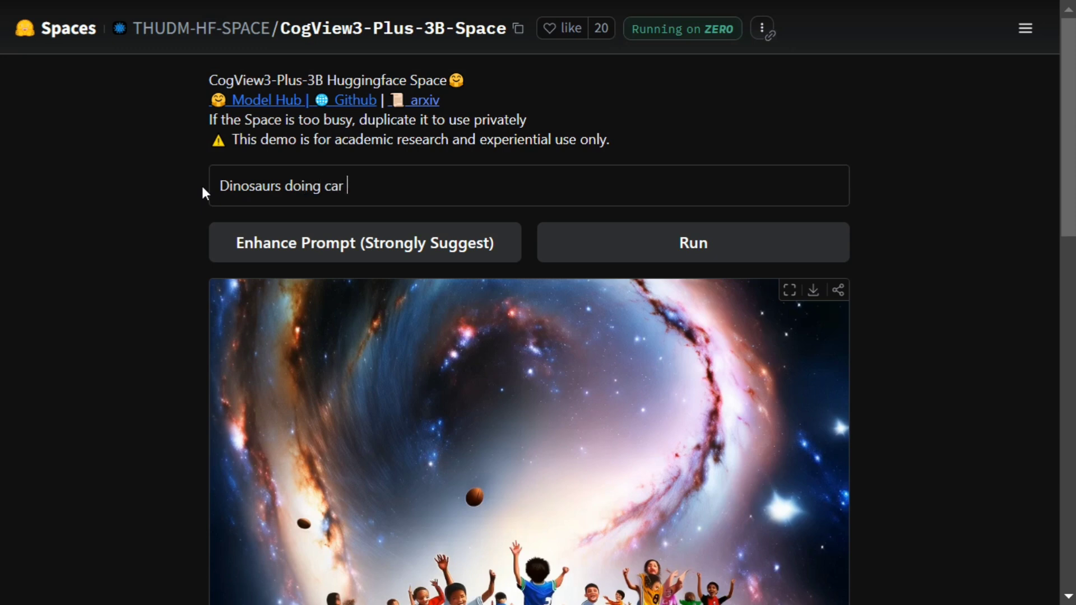
{"action": "type", "text": "race"}
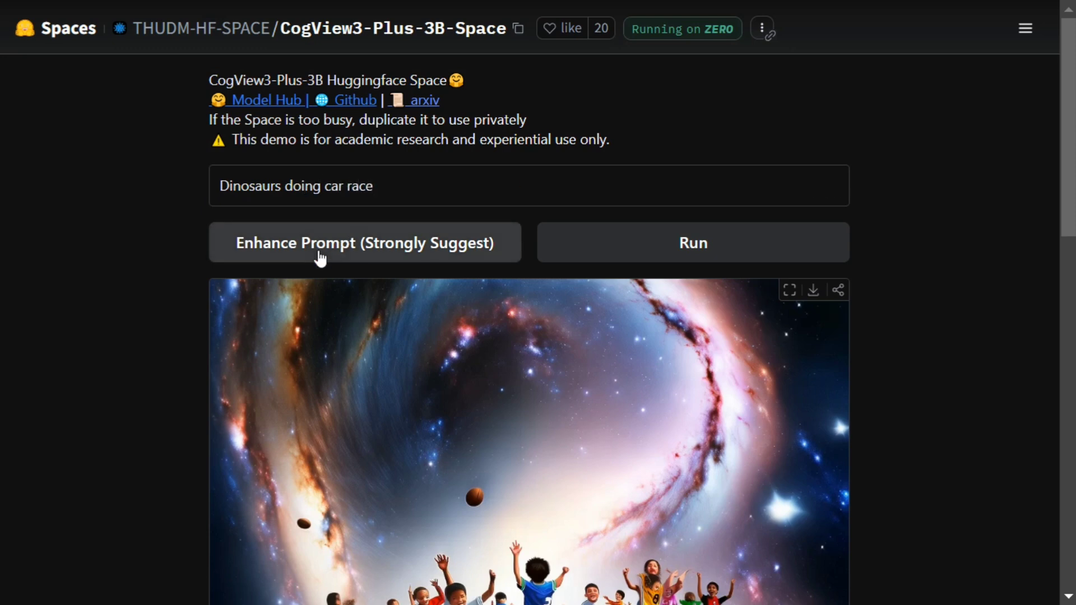
{"action": "left_click", "coordinate": [364, 242]}
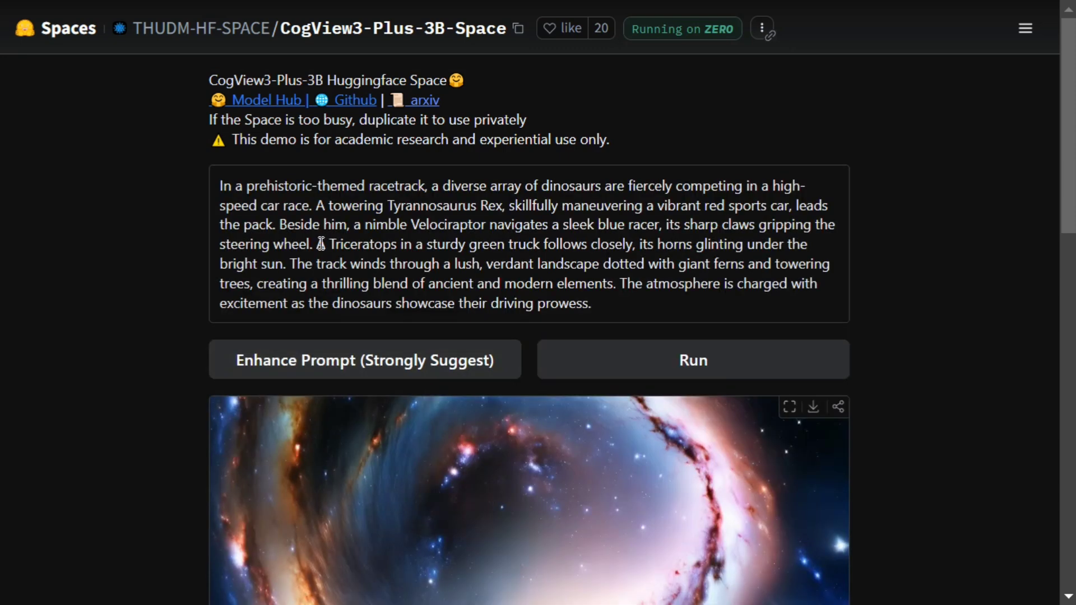
Run the enhanced prompt to produce the cartoon dinosaur car race image
{"action": "left_click", "coordinate": [693, 359]}
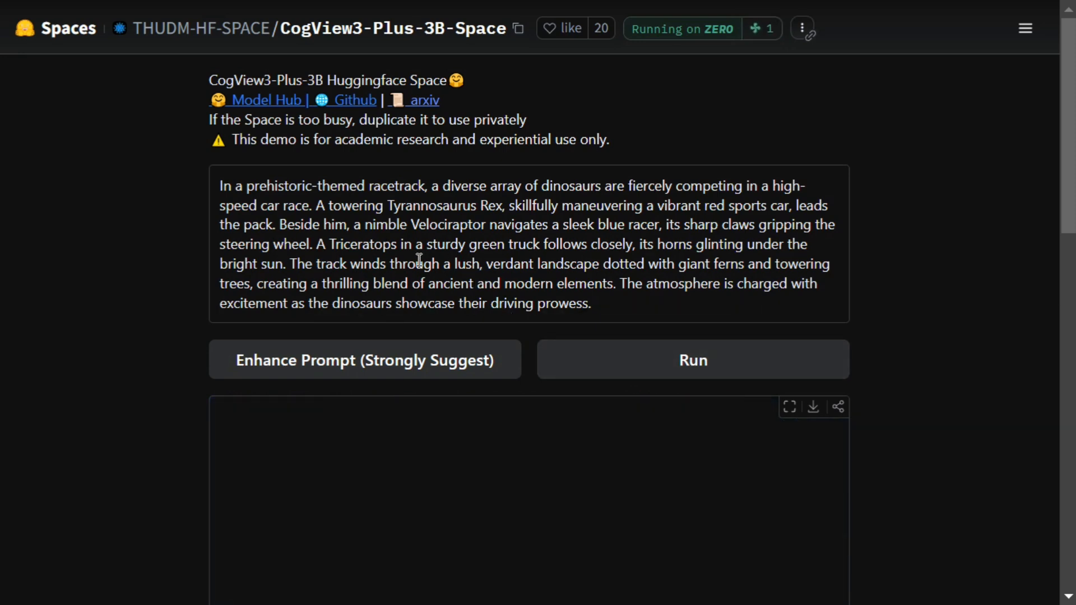
{"action": "left_click", "coordinate": [693, 358]}
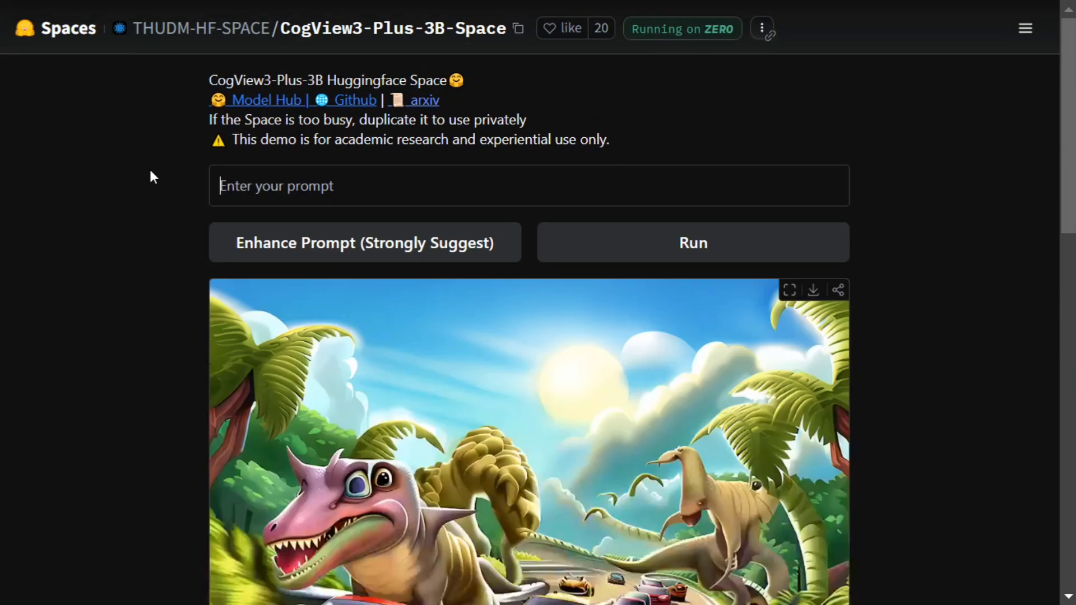
Enter 'robots on a war with humans', enhance it, and run it to generate the battle image
{"action": "type", "text": "robots on a war with hum"}
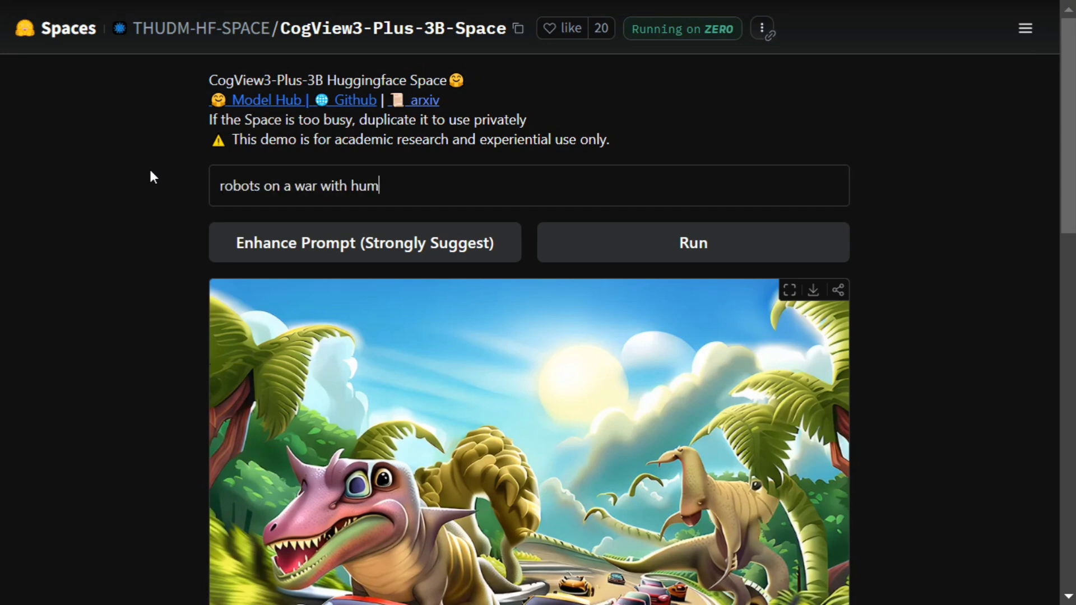
{"action": "left_click", "coordinate": [366, 242]}
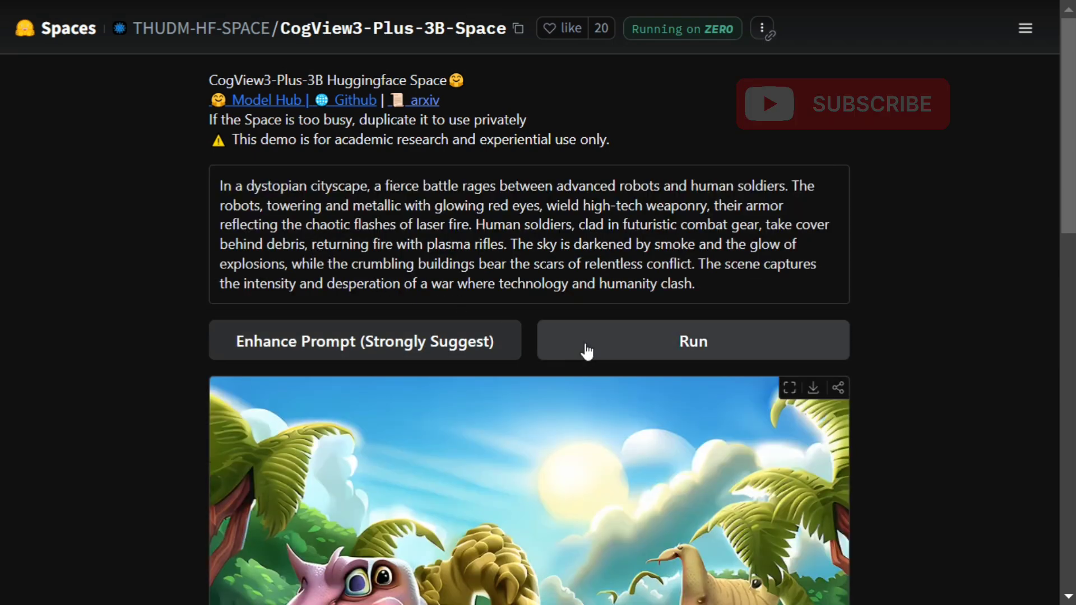
{"action": "left_click", "coordinate": [693, 341]}
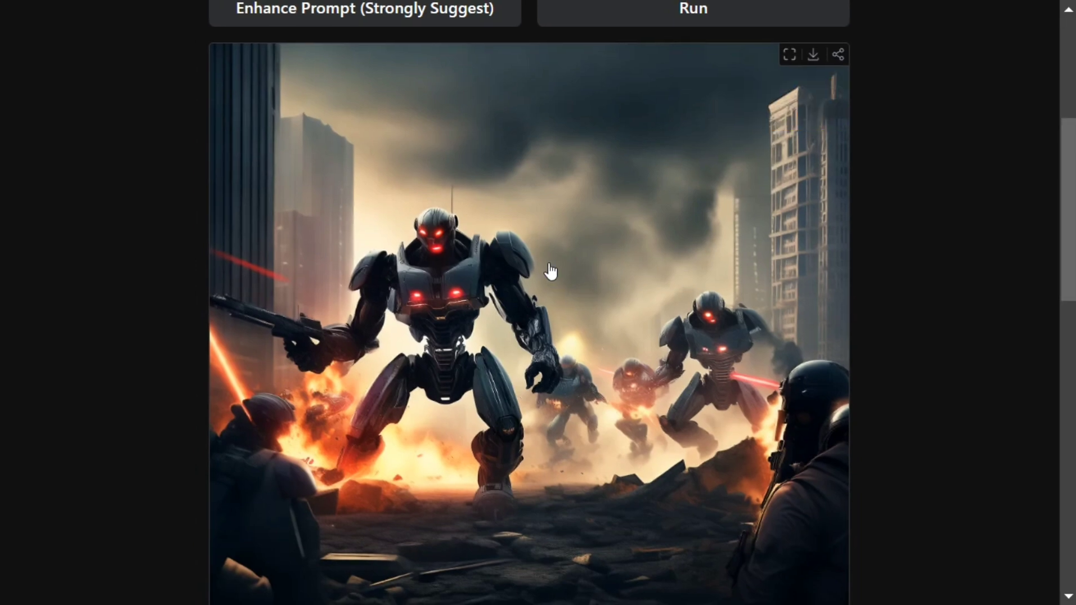
Review the Advanced Settings and Examples below the robot image, then return to the prompt
{"action": "scroll", "scroll_direction": "down", "scroll_amount": 3}
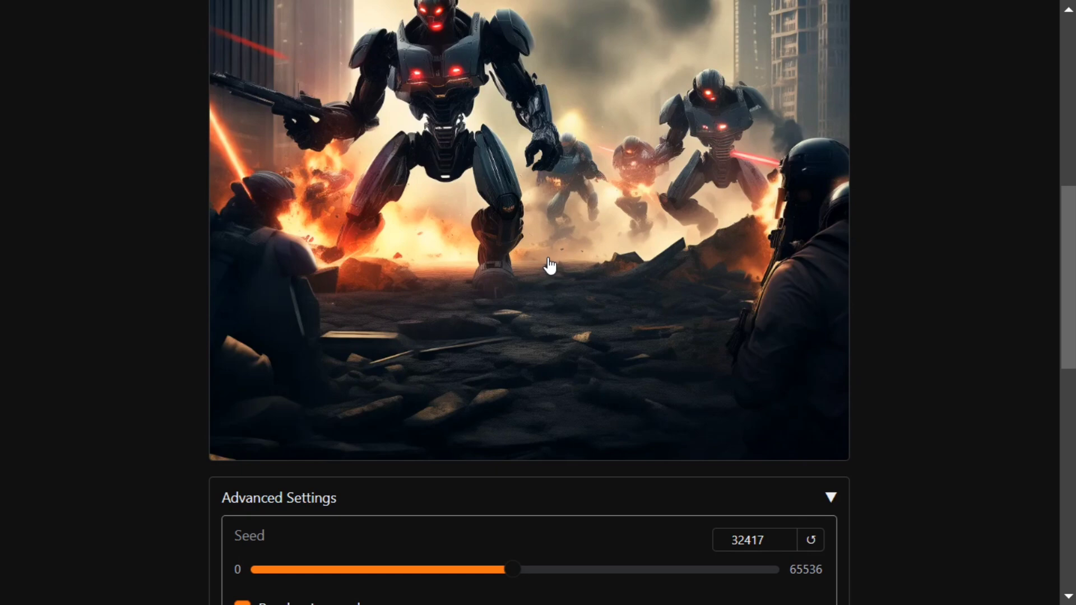
{"action": "scroll", "scroll_direction": "down", "scroll_amount": 3}
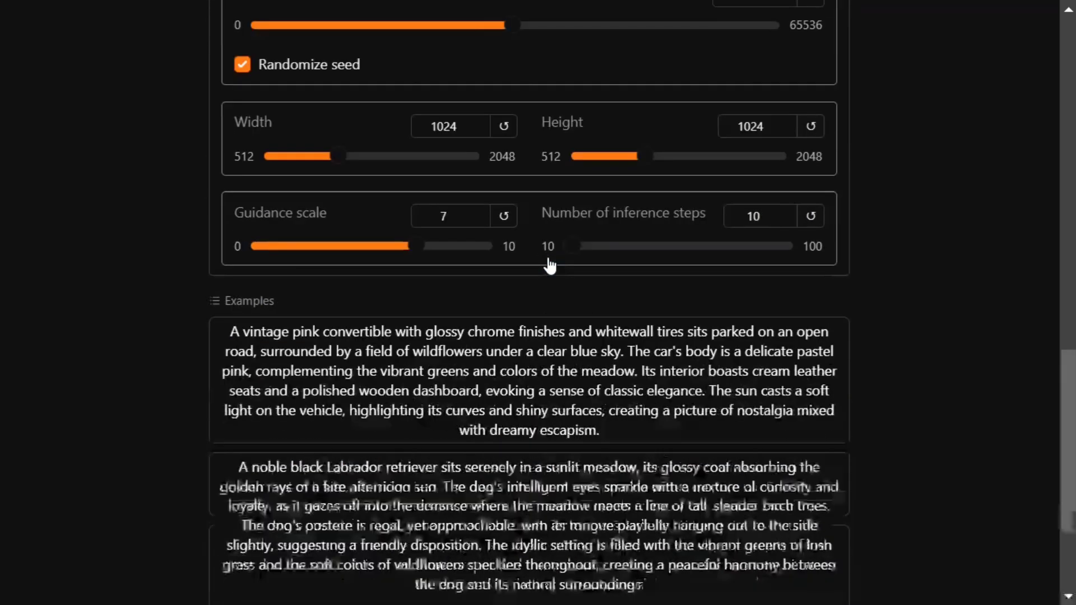
{"action": "scroll", "scroll_direction": "down", "scroll_amount": 3}
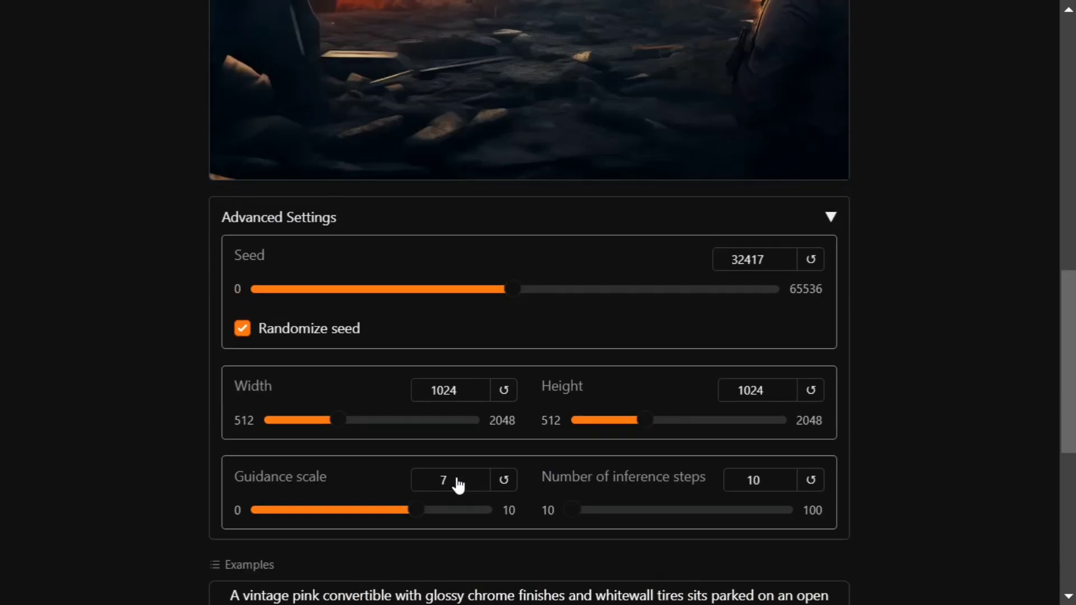
{"action": "scroll", "scroll_direction": "up", "scroll_amount": 3}
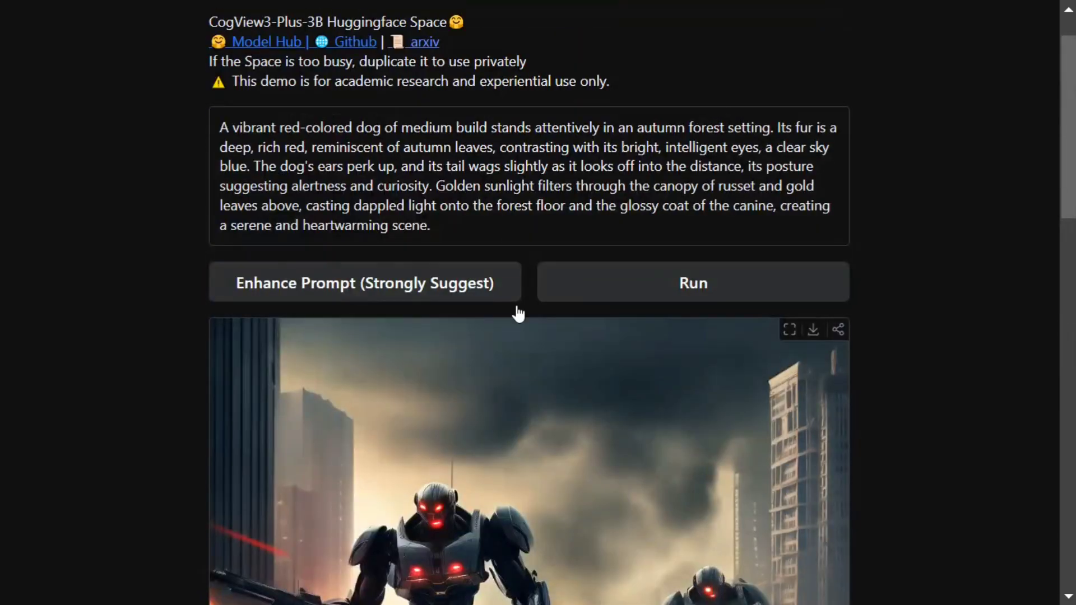
{"action": "mouse_move", "coordinate": [650, 278]}
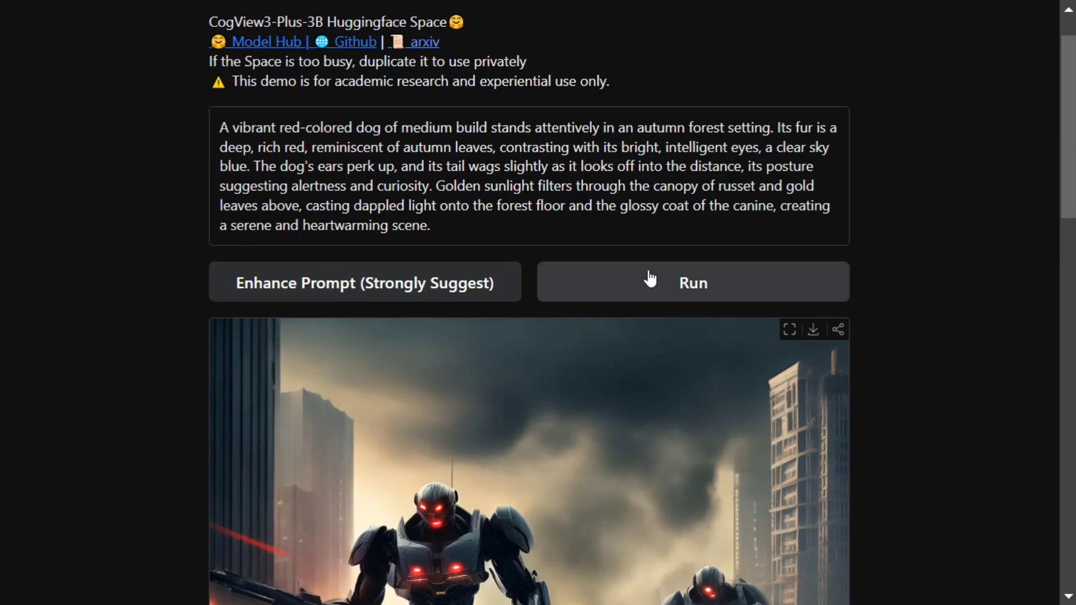
Run the red dog prompt and view the generated sunlit autumn forest image
{"action": "left_click", "coordinate": [692, 283]}
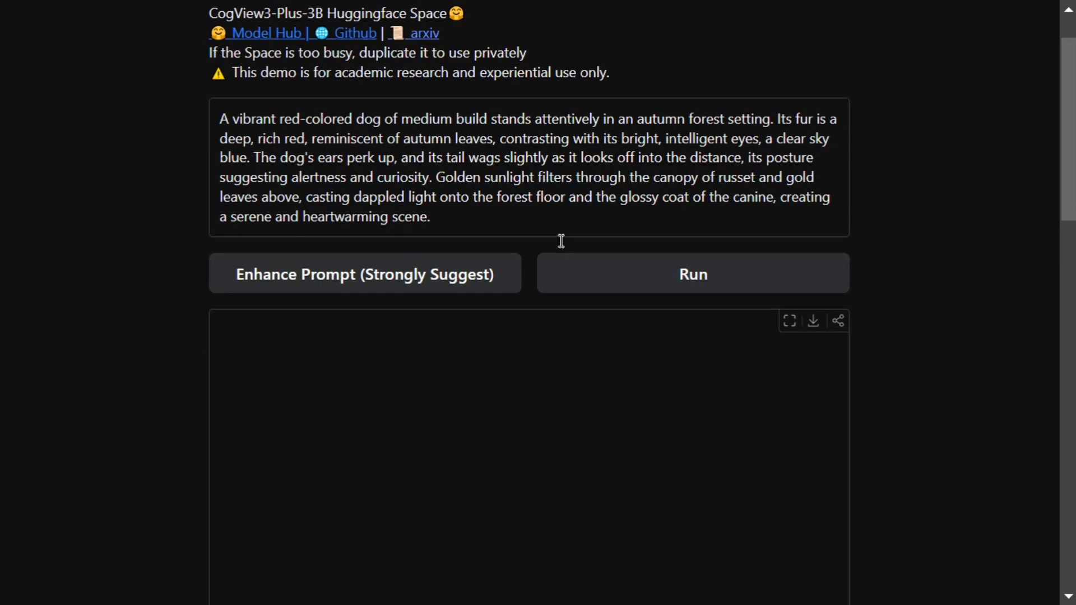
{"action": "left_click", "coordinate": [693, 274]}
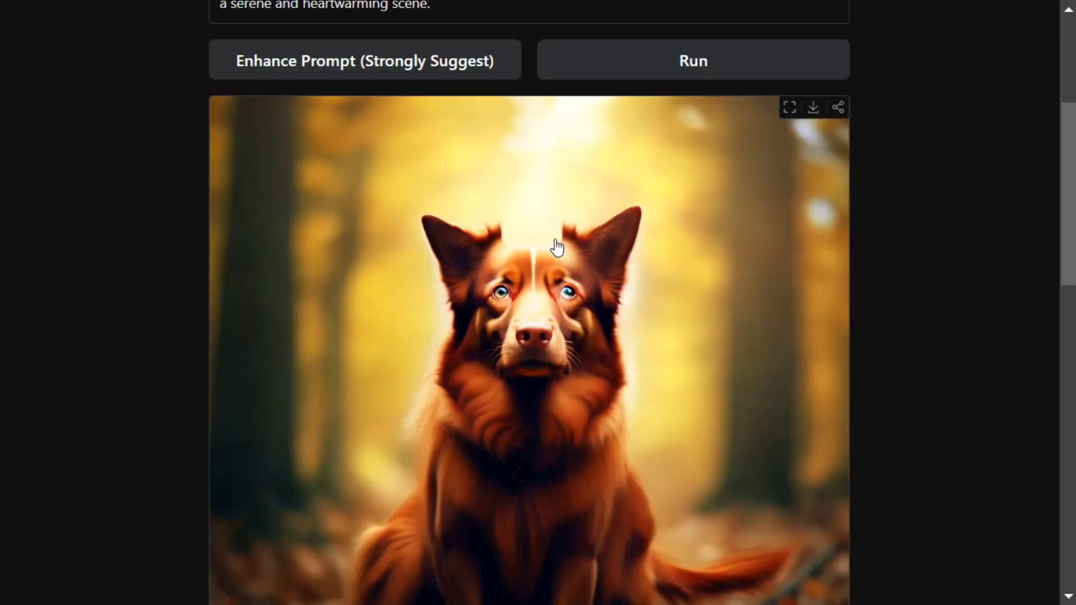
{"action": "scroll", "scroll_direction": "up", "scroll_amount": 3}
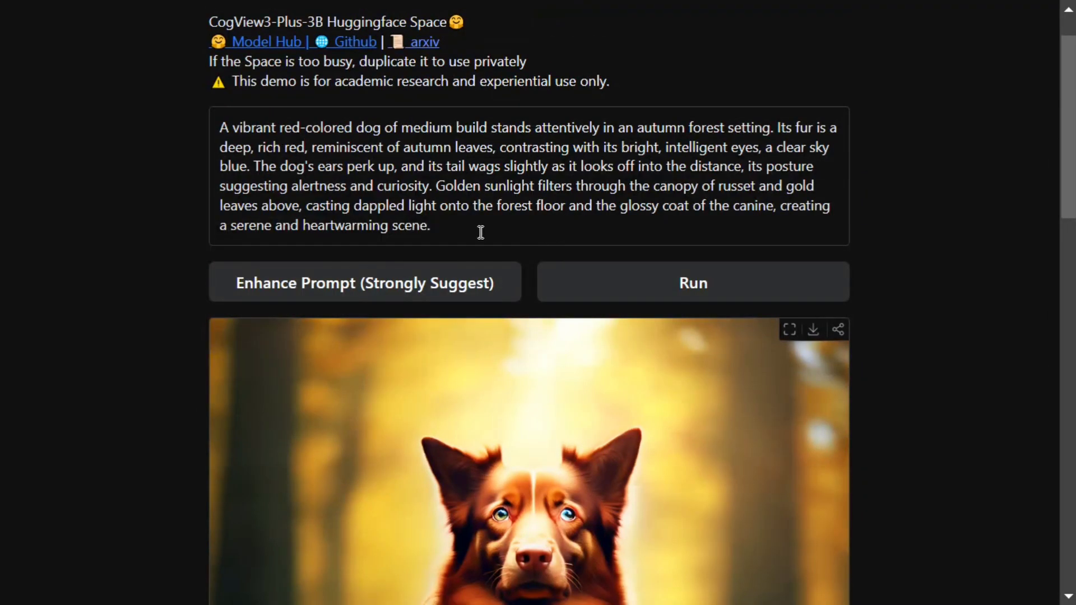
{"action": "mouse_move", "coordinate": [478, 226]}
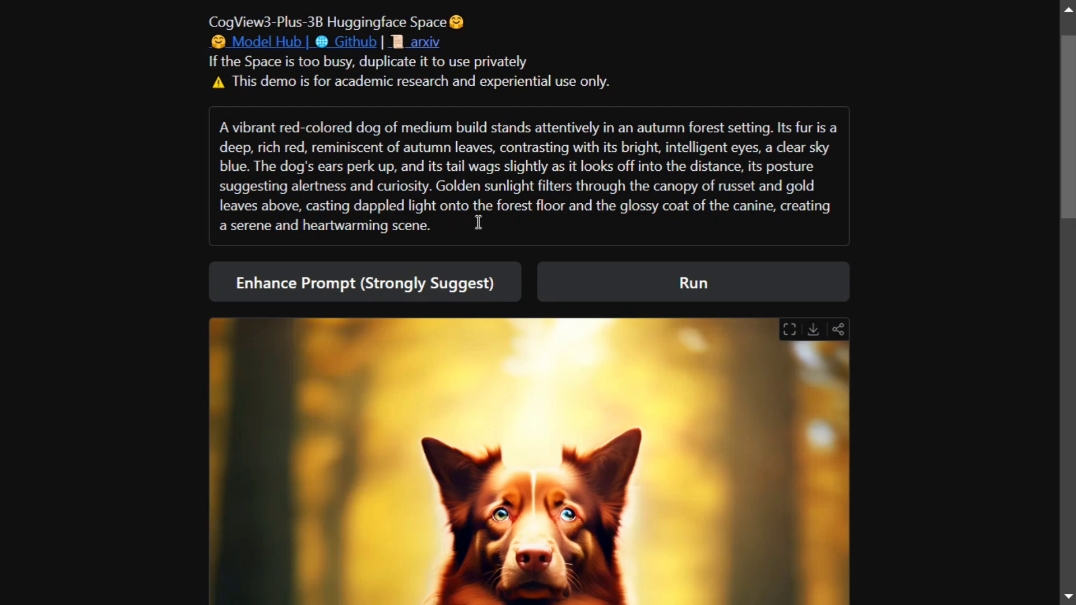
{"action": "scroll", "scroll_direction": "down", "scroll_amount": 3}
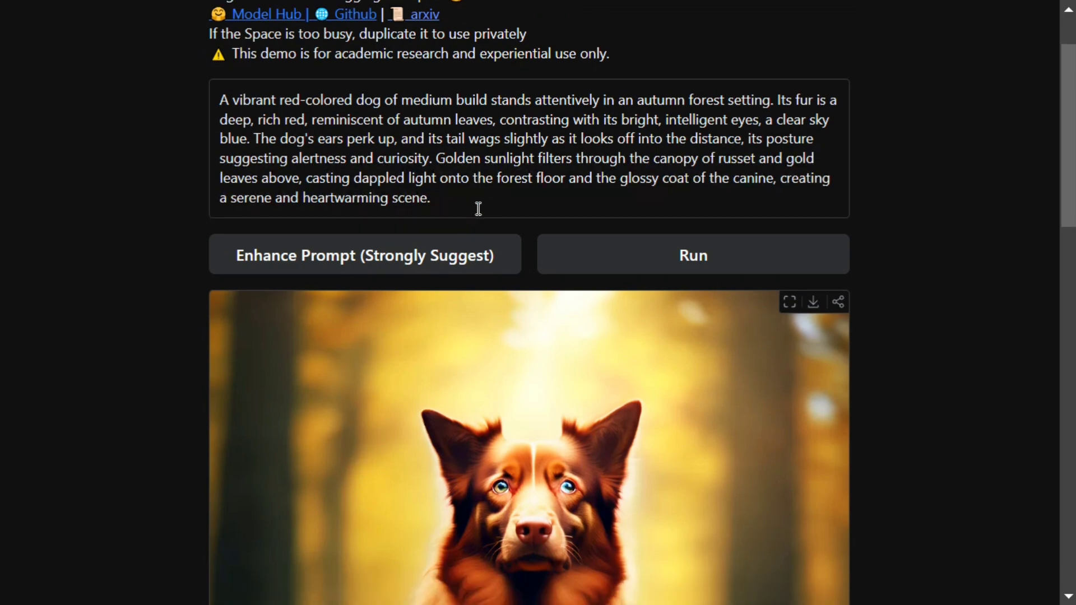
{"action": "scroll", "scroll_direction": "down", "scroll_amount": 3}
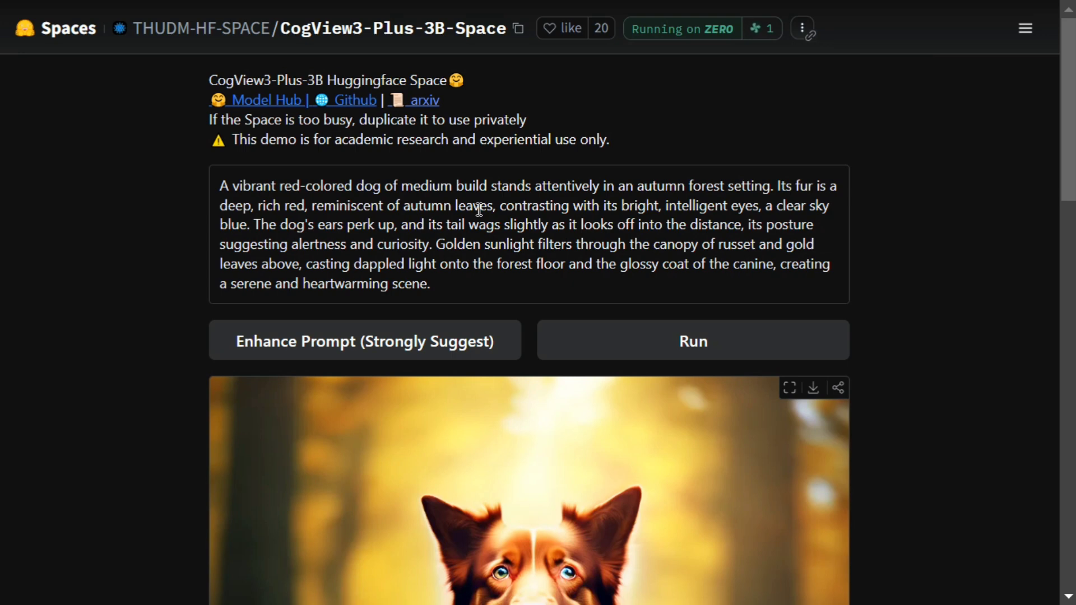
{"action": "scroll", "scroll_direction": "down", "scroll_amount": 3}
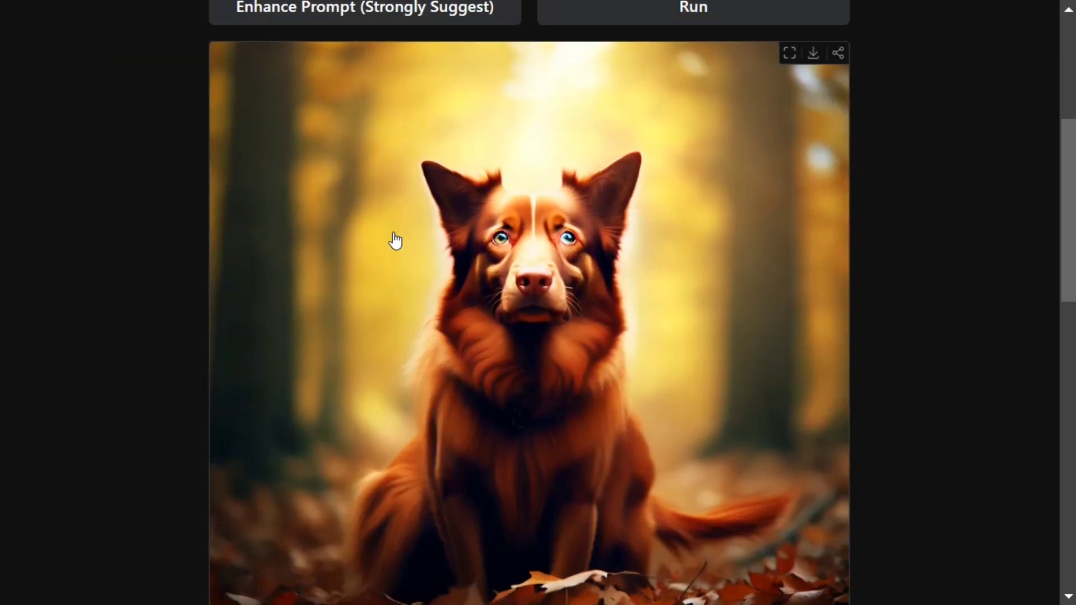
{"action": "scroll", "scroll_direction": "down", "scroll_amount": 3}
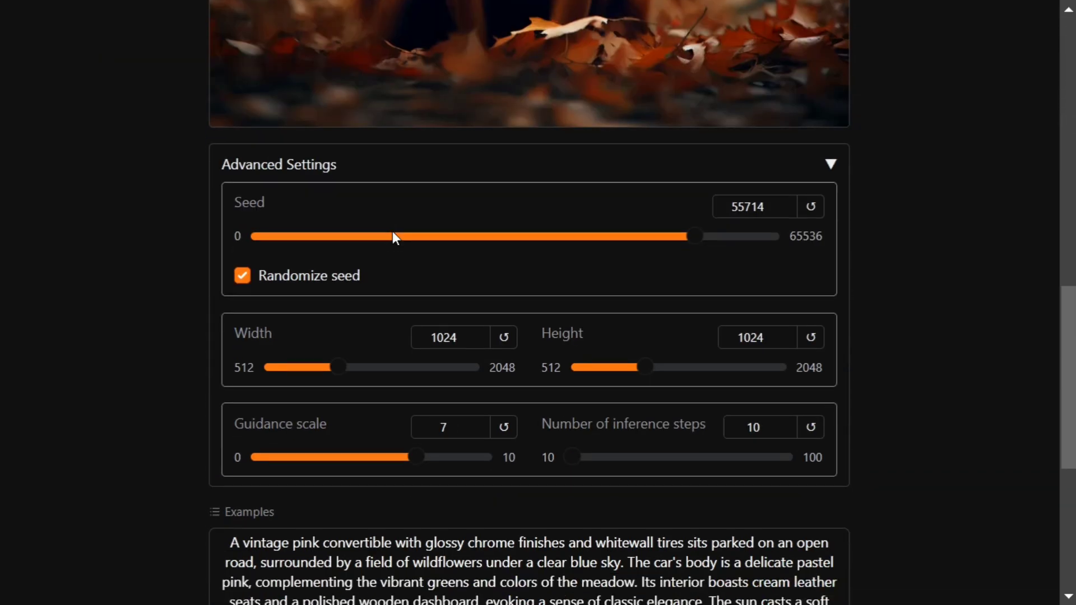